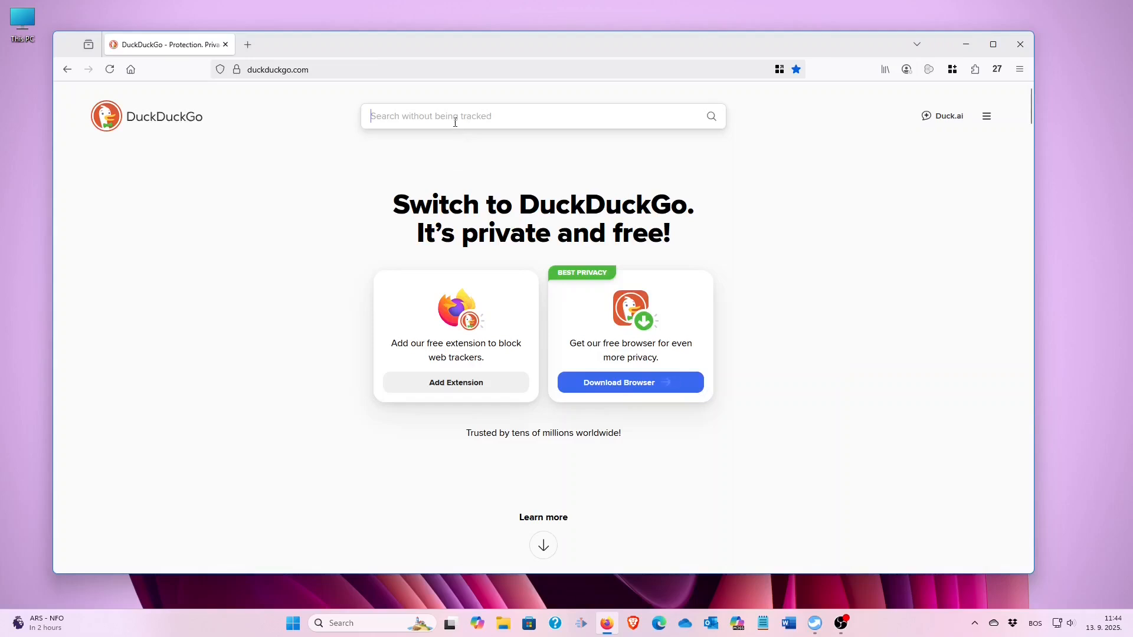
# Search DuckDuckGo for 'Windows 10 End of Support' and read Microsoft's end-of-support page.
pyautogui.write('Windows 10 End of Support')
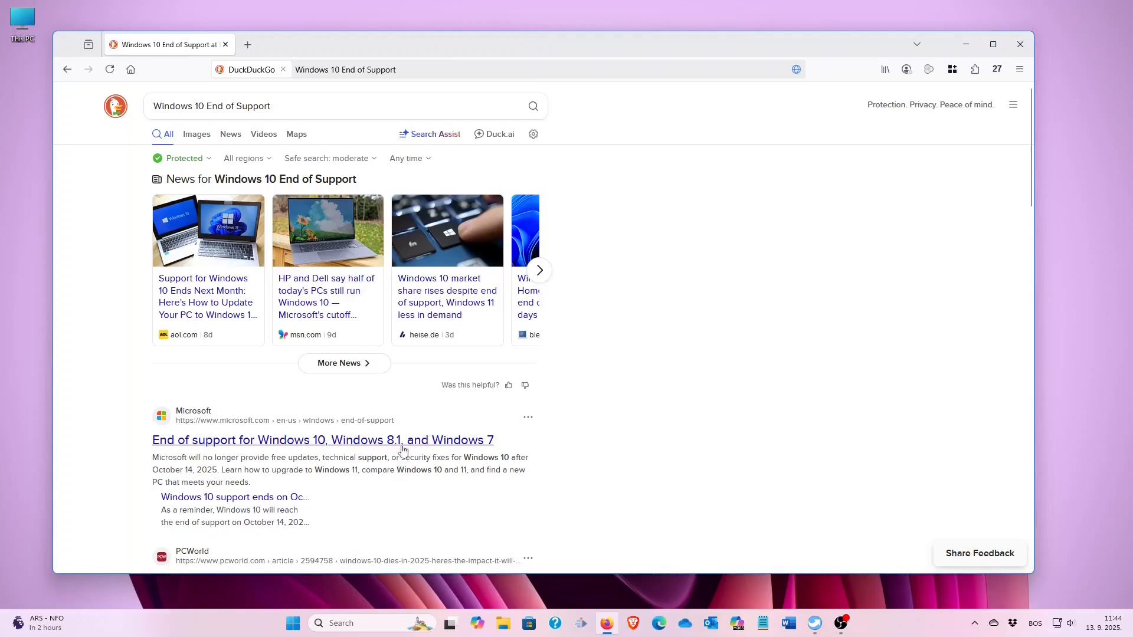
pyautogui.click(323, 440)
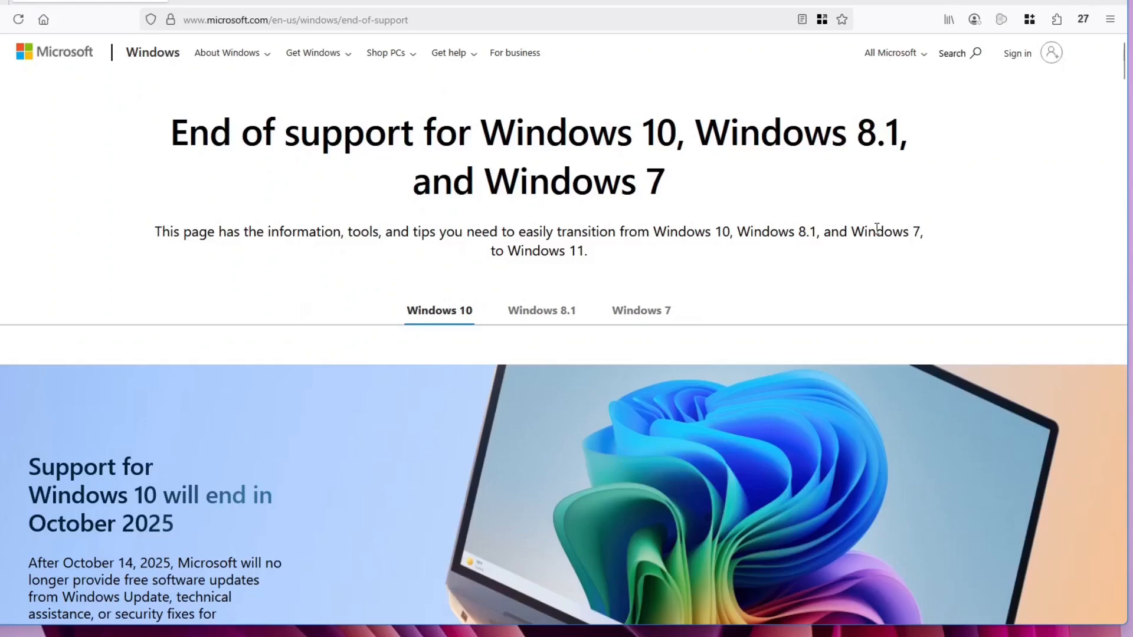
pyautogui.scroll(-3)
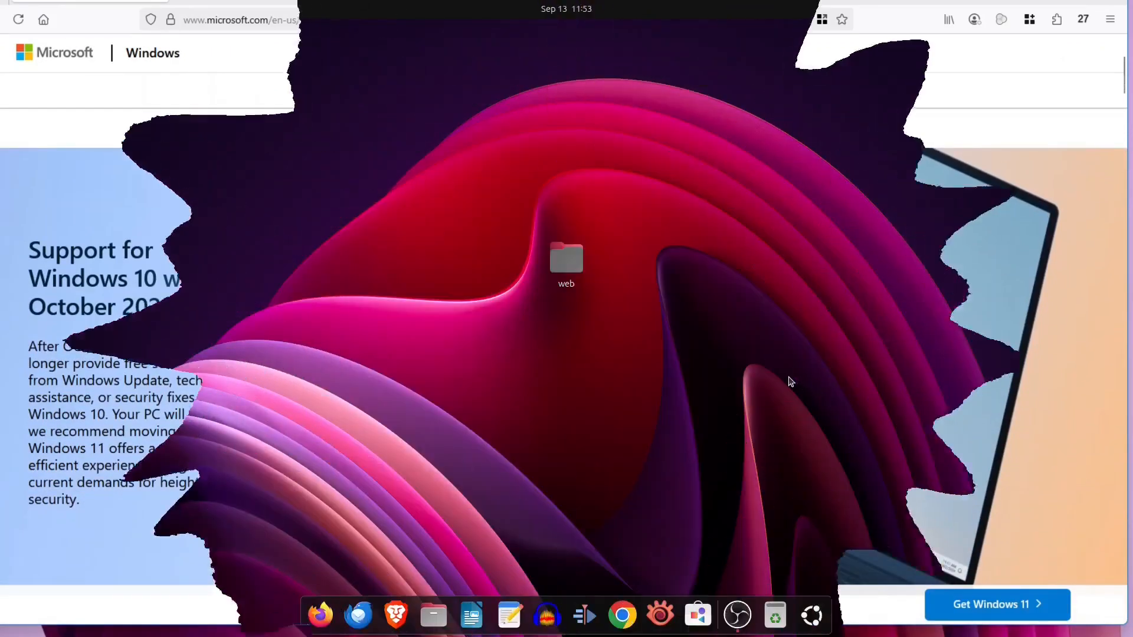
# Show all applications from the dash and search for 'about'.
pyautogui.click(812, 615)
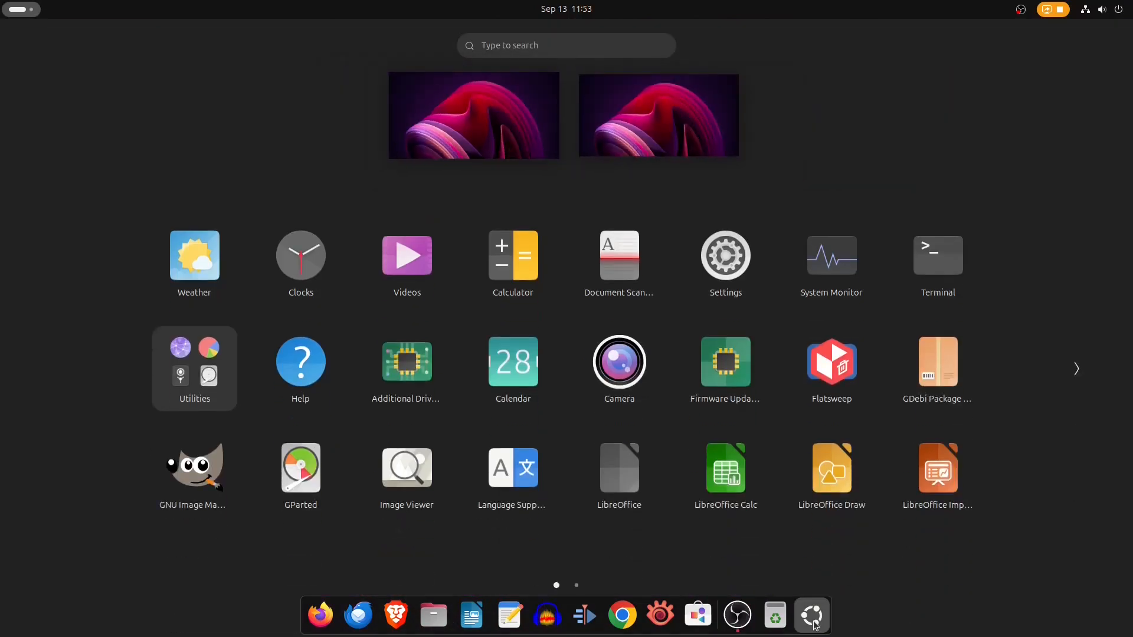
pyautogui.write('about')
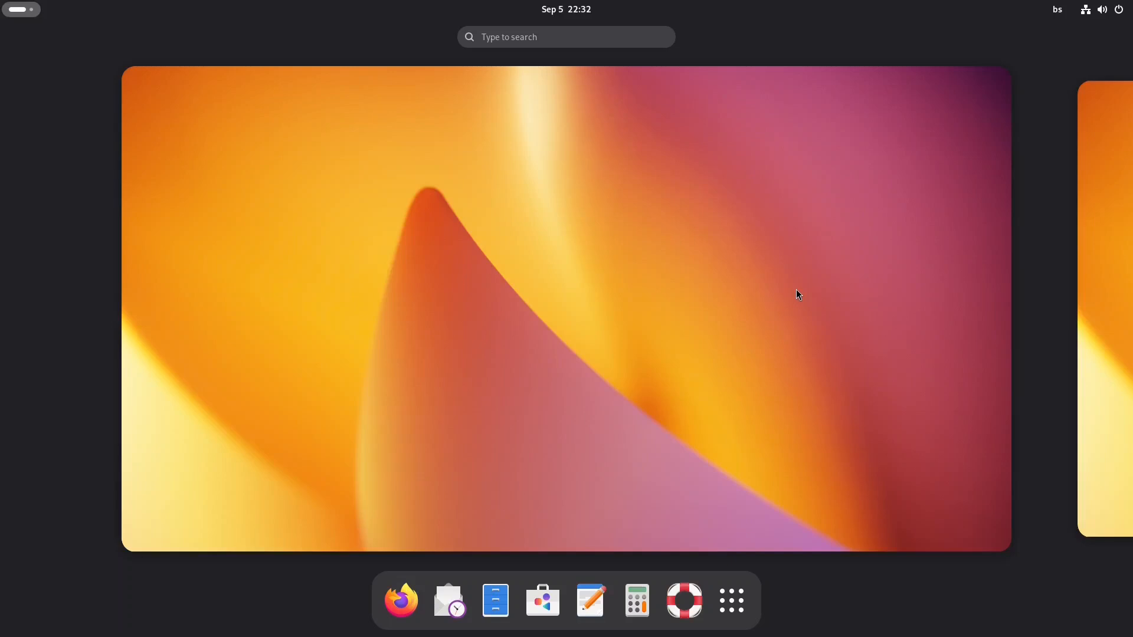
pyautogui.moveTo(718, 514)
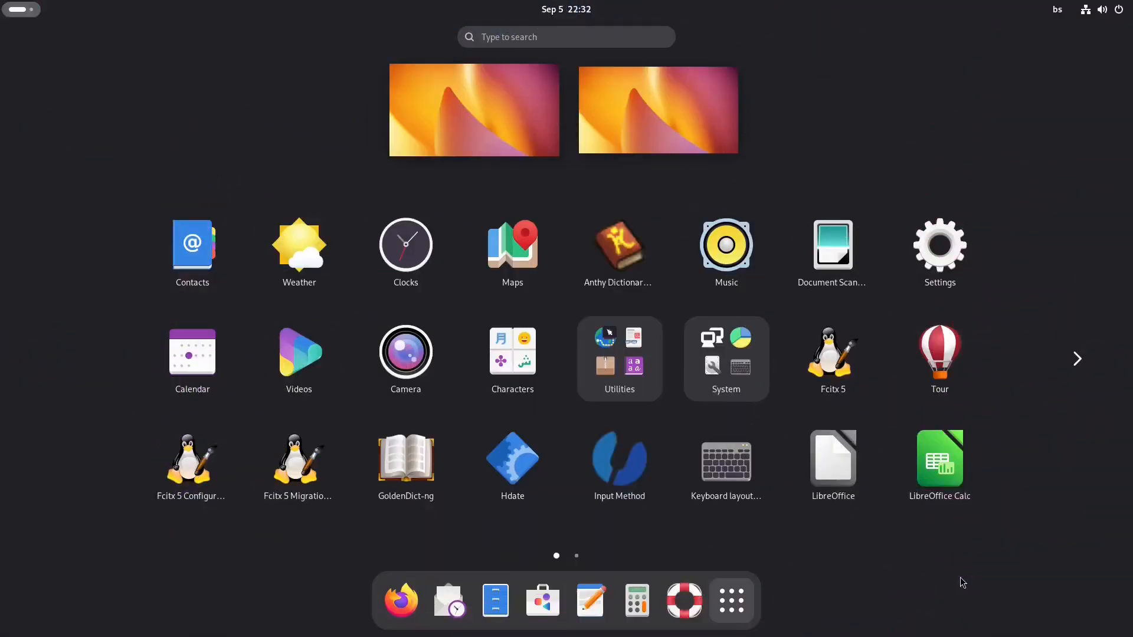
pyautogui.click(1076, 359)
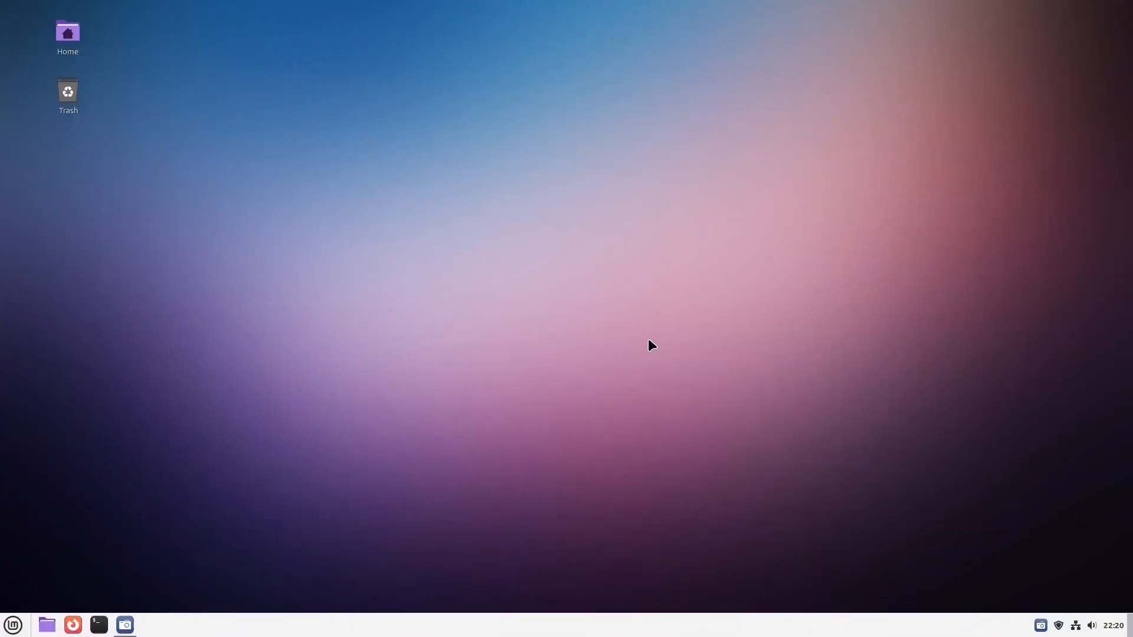
pyautogui.moveTo(59, 418)
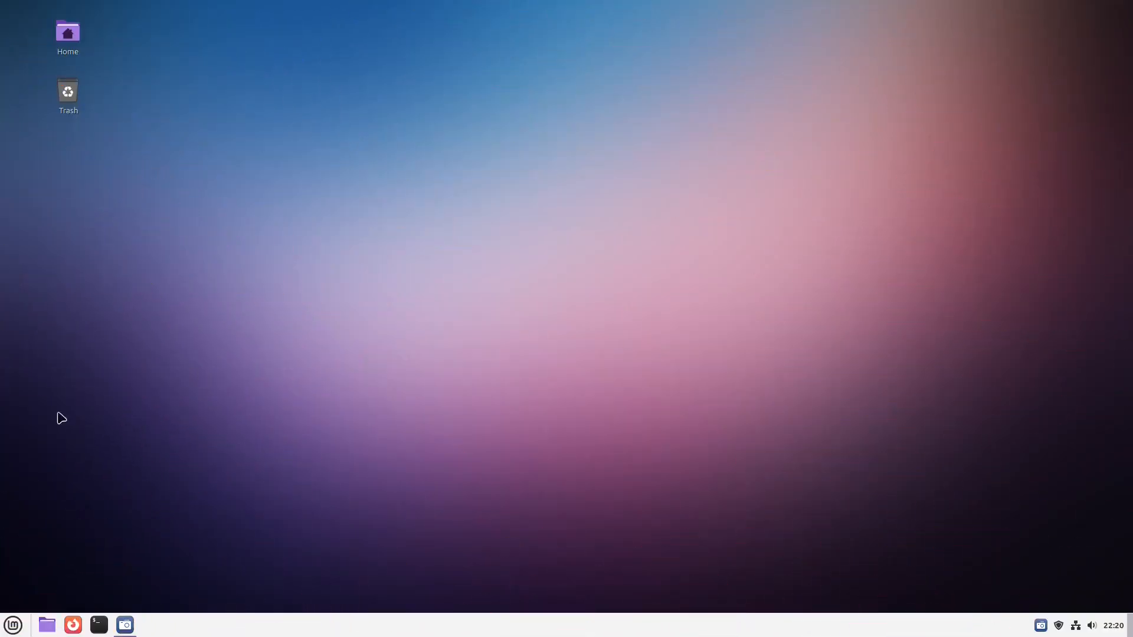
pyautogui.click(12, 625)
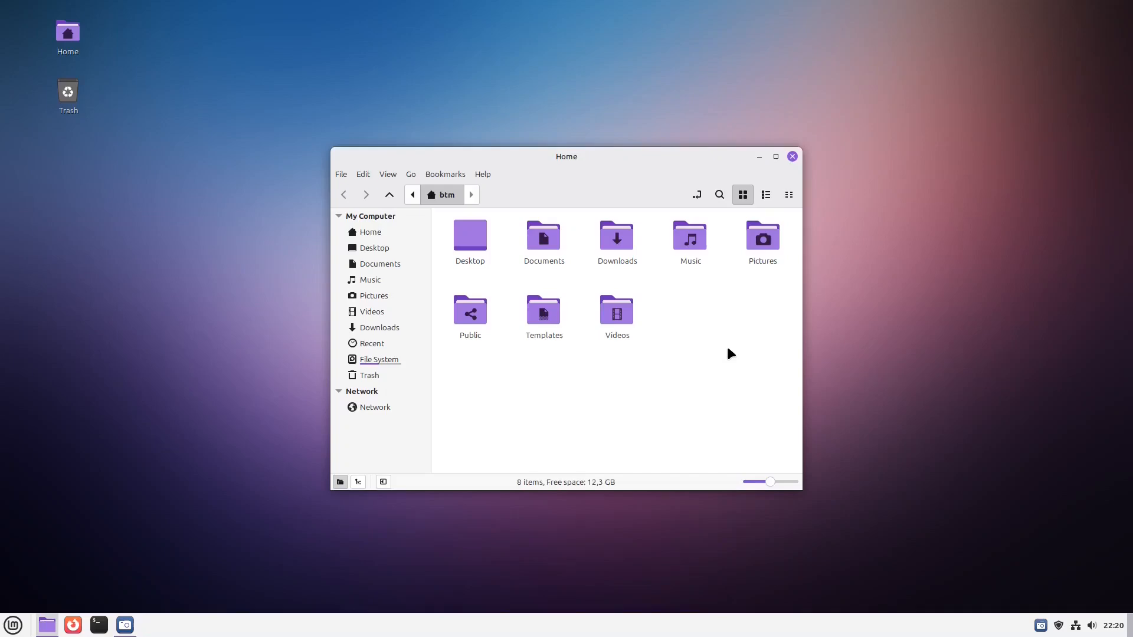
pyautogui.click(792, 156)
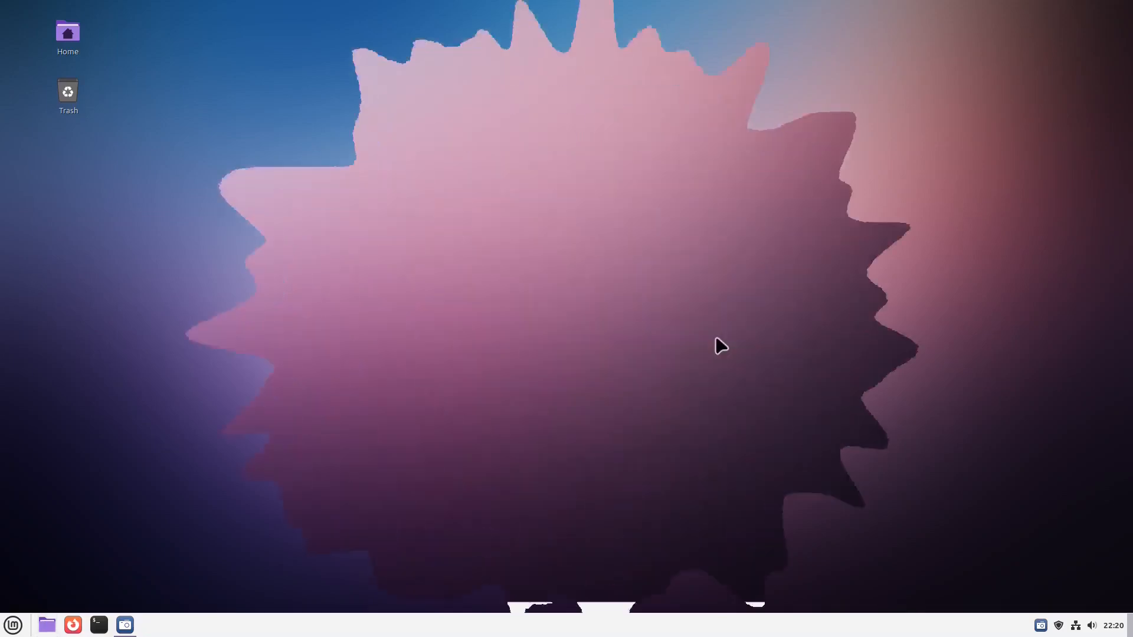
pyautogui.click(1111, 625)
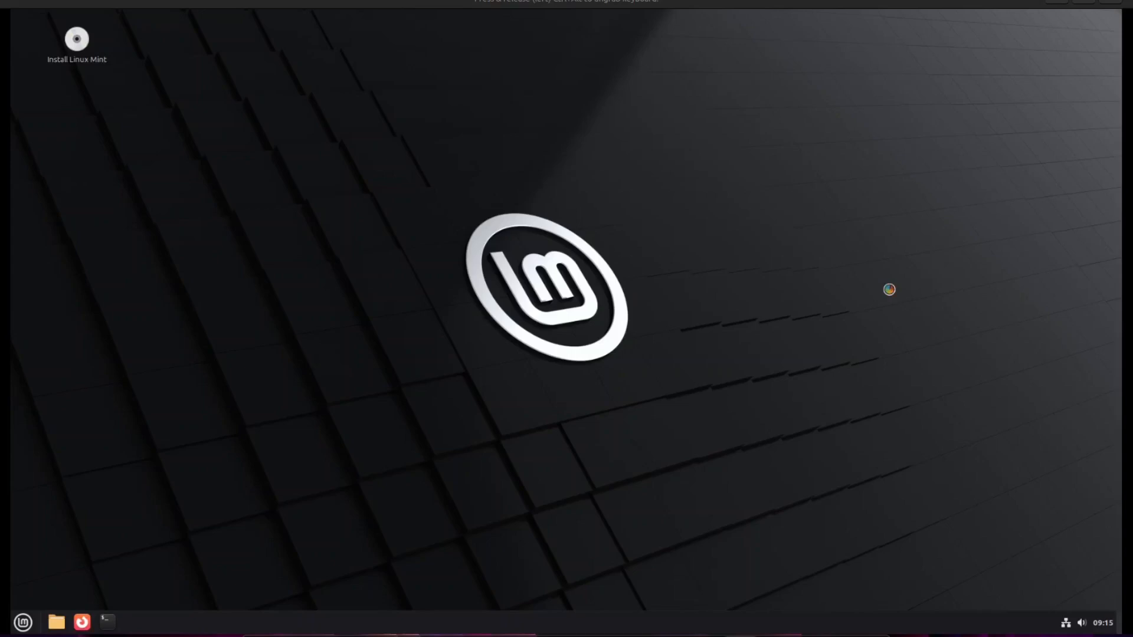
# Launch Install Linux Mint, keep English and Bosnian layout, and include multimedia codecs.
pyautogui.doubleClick(75, 37)
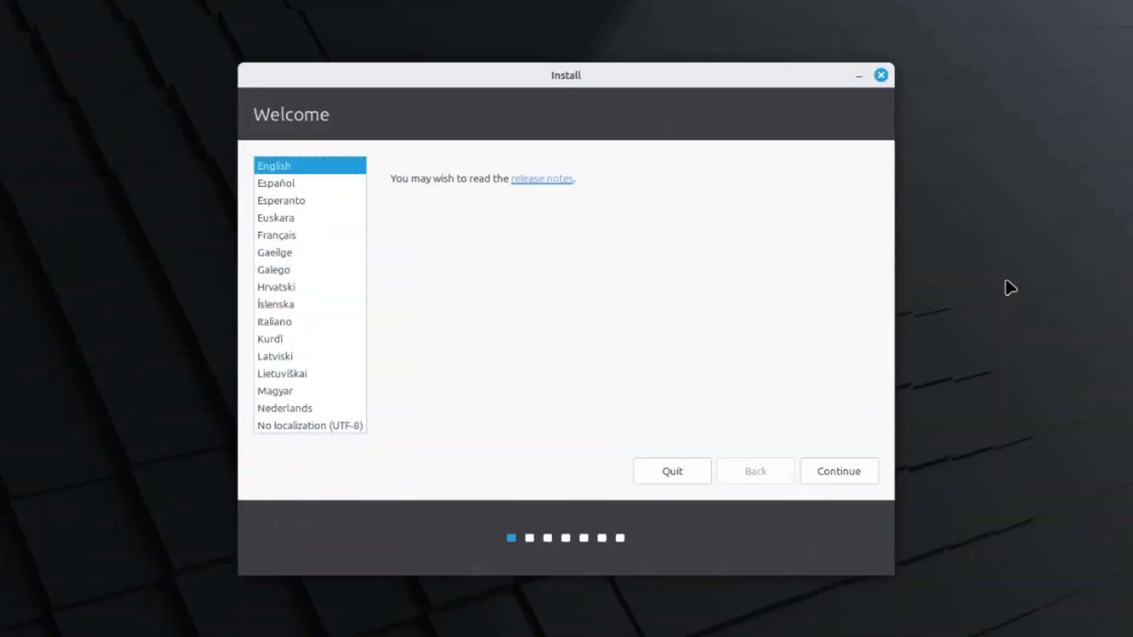
pyautogui.click(839, 470)
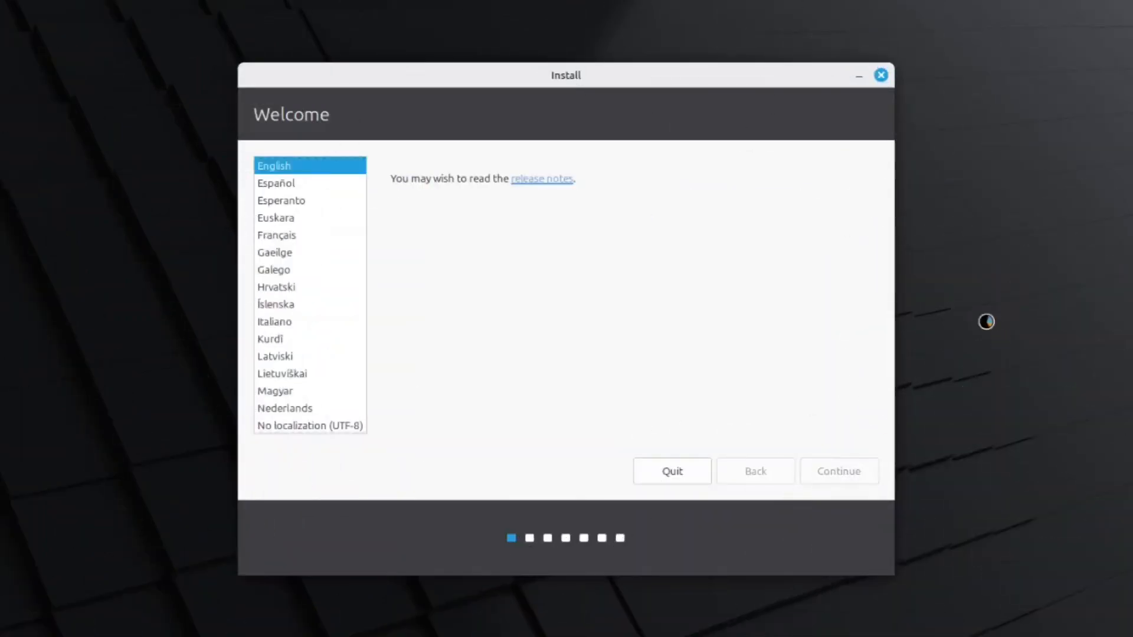
pyautogui.click(839, 471)
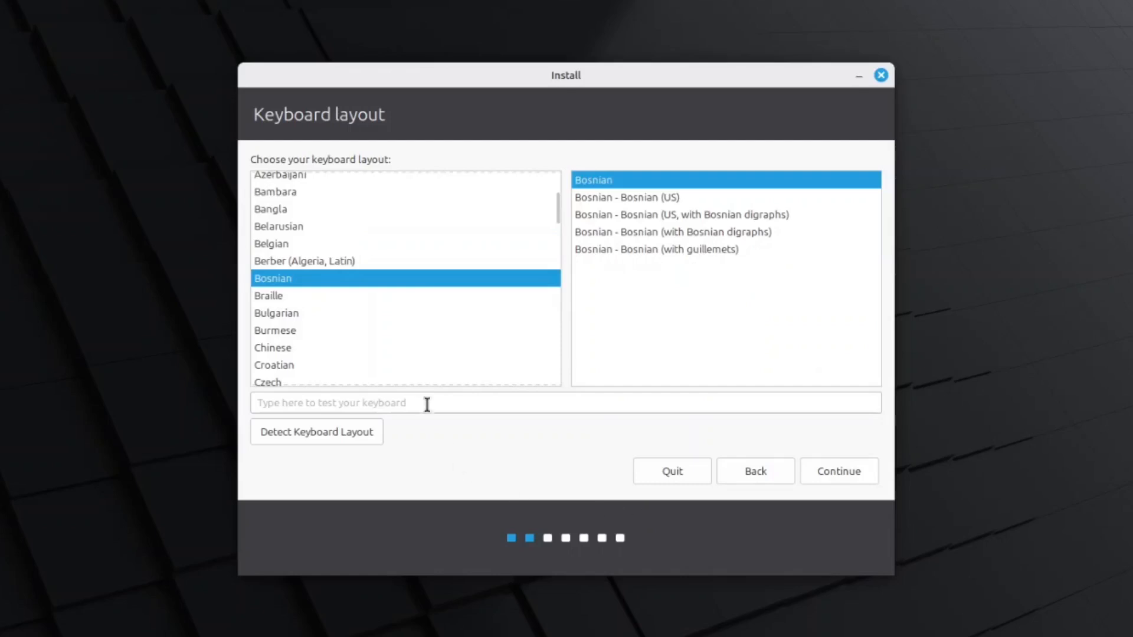
pyautogui.click(838, 471)
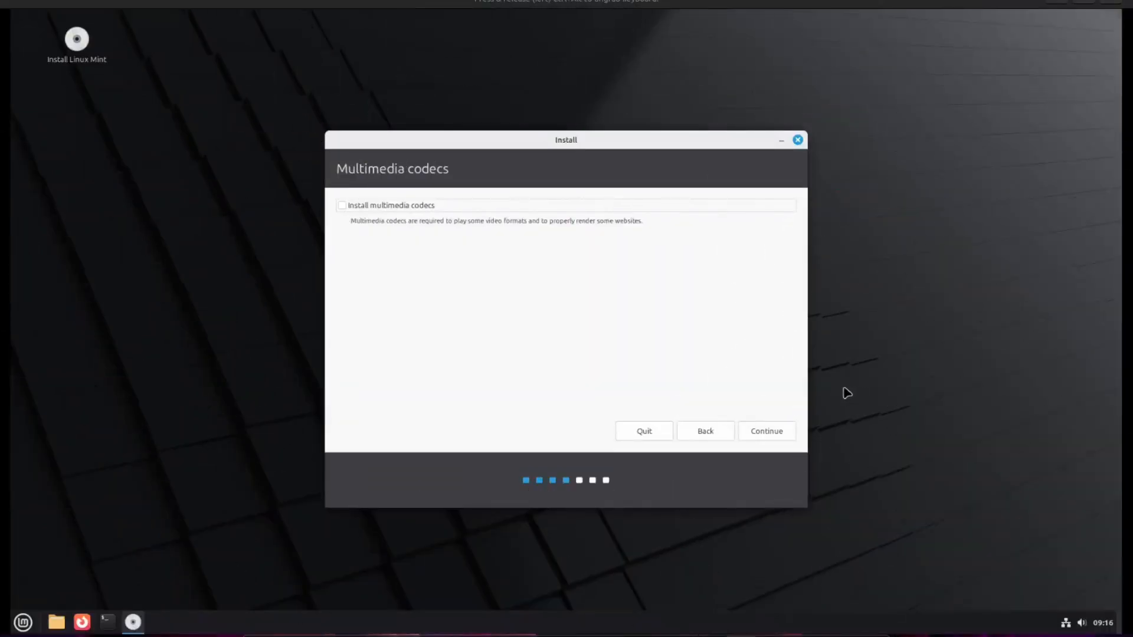
pyautogui.click(341, 206)
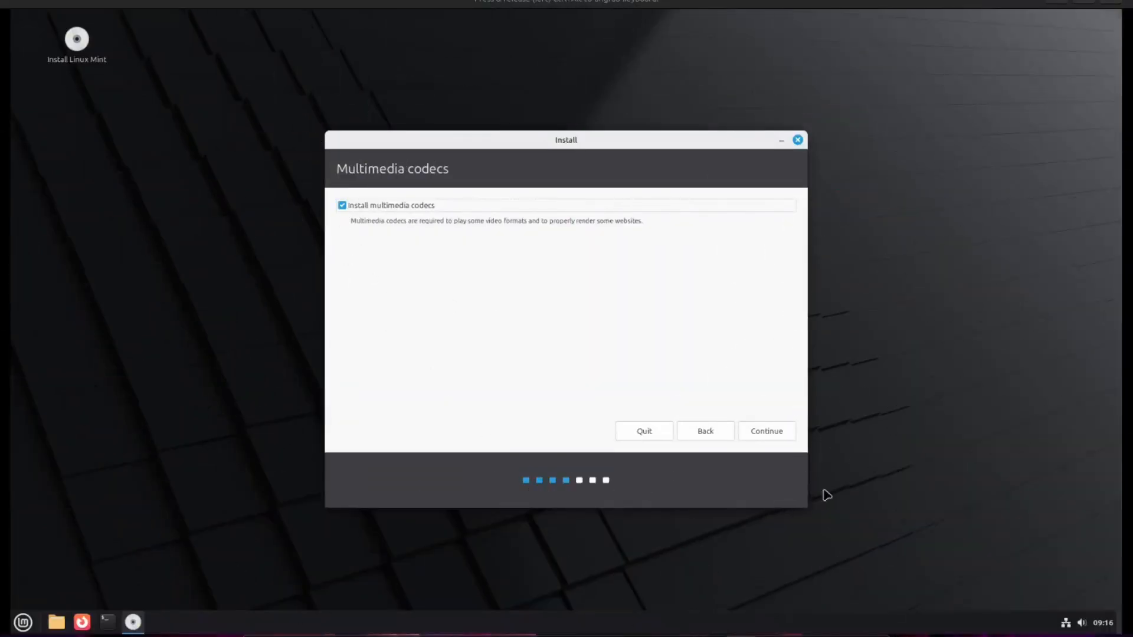
pyautogui.click(767, 431)
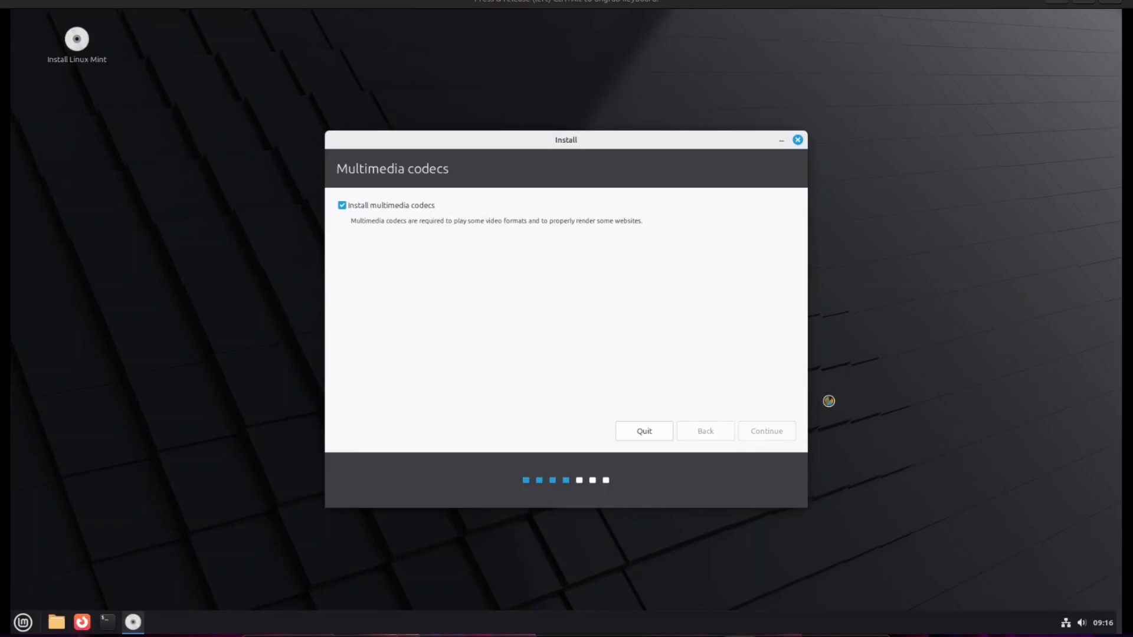
# Erase the whole disk, confirm the changes, and name the computer 'btm-LinuxMin22'.
pyautogui.click(767, 430)
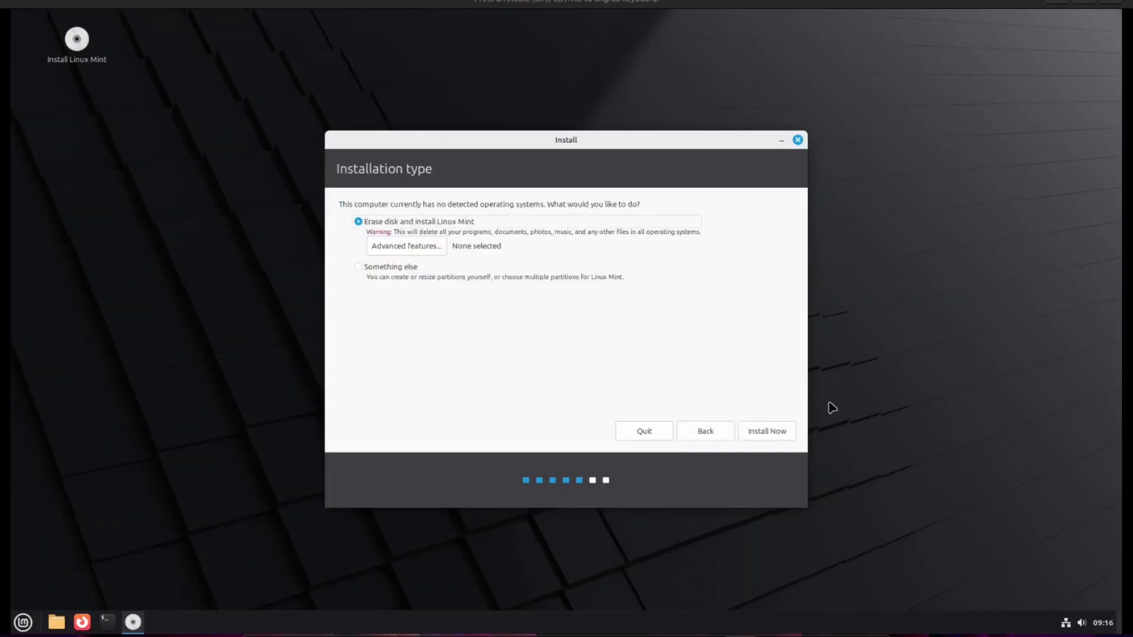
pyautogui.click(767, 430)
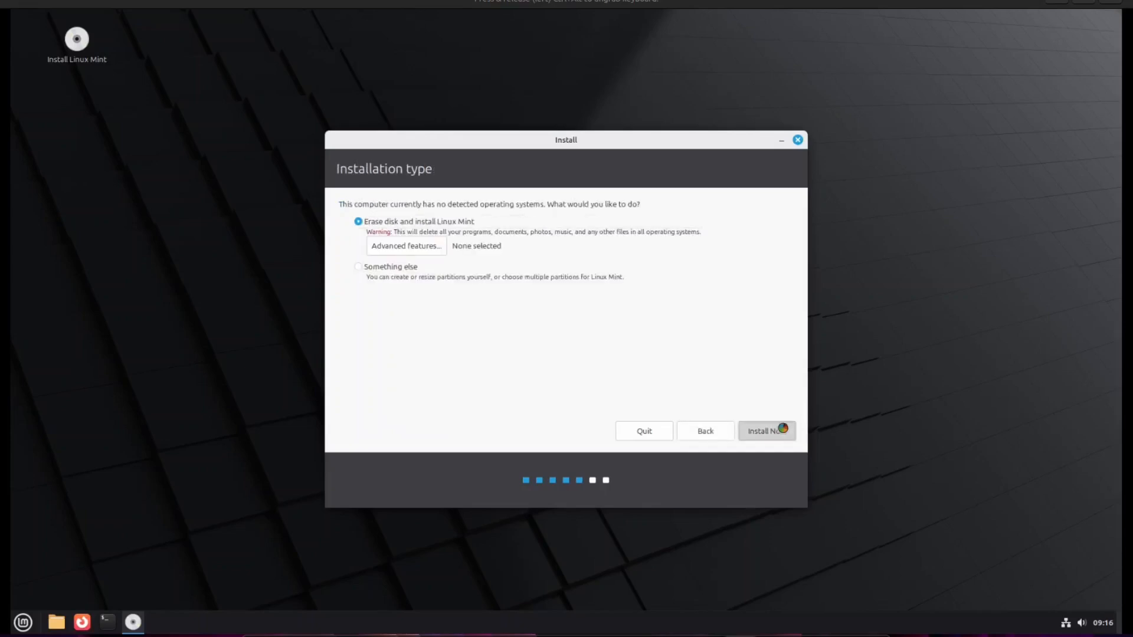
pyautogui.click(767, 430)
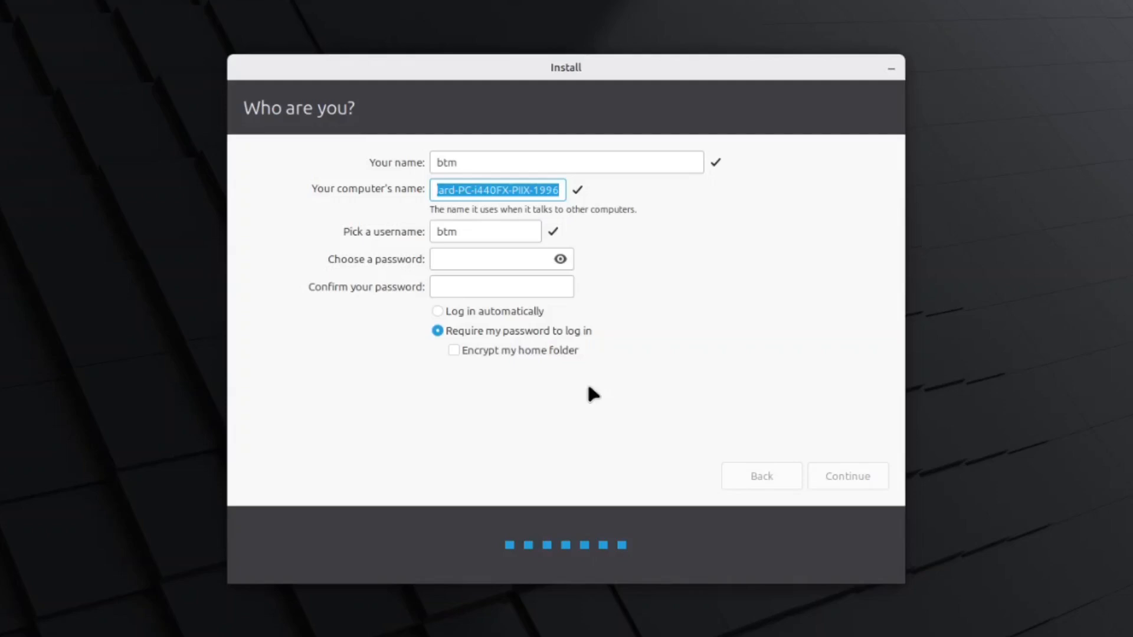
pyautogui.write('btm-')
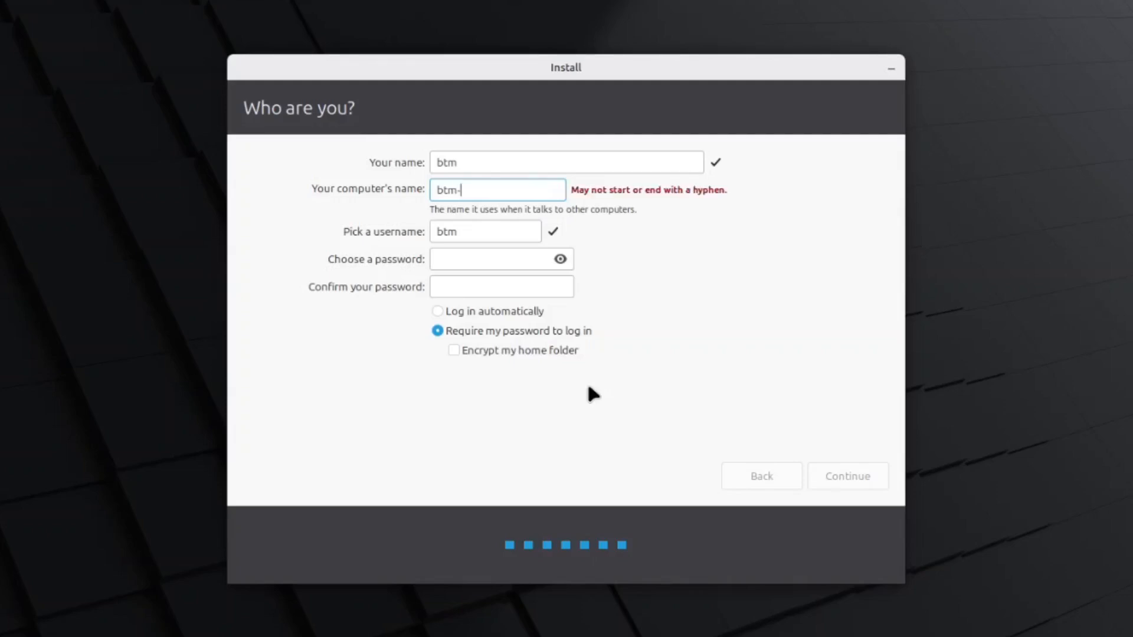
pyautogui.write('LinuxMin22')
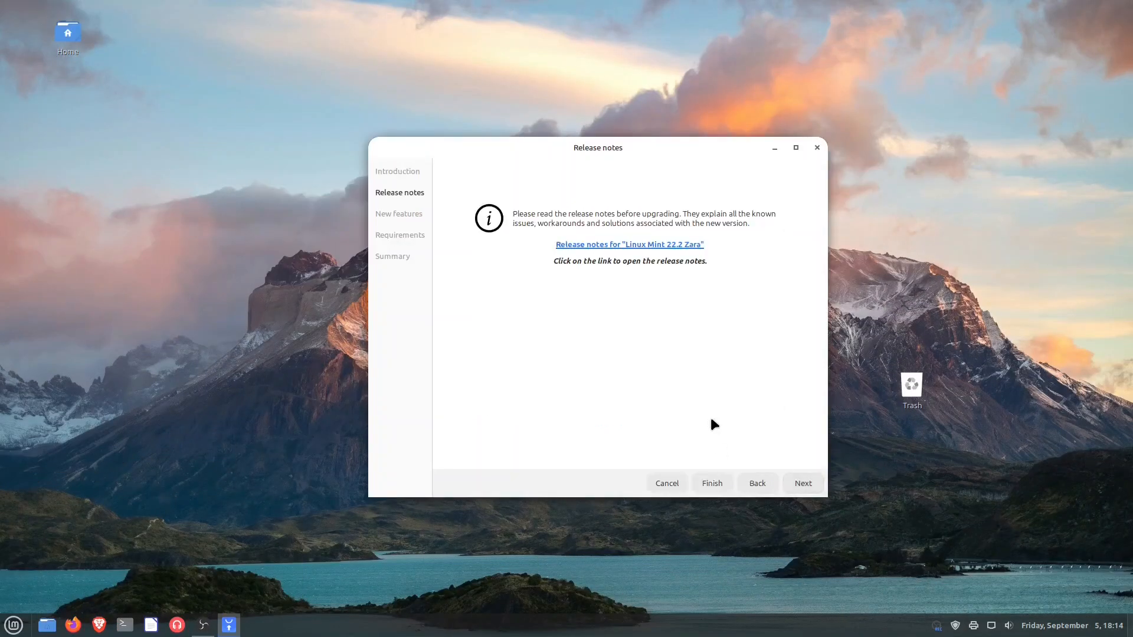
# Advance the Mint Upgrade tool past the Zara release notes and new features pages.
pyautogui.click(802, 484)
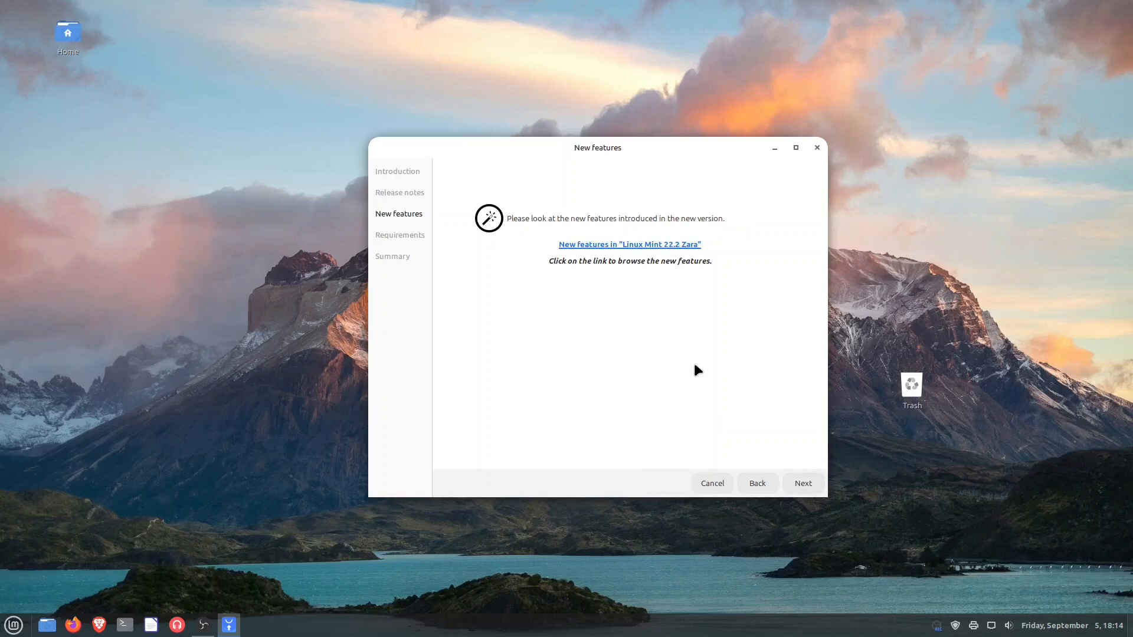
pyautogui.click(803, 484)
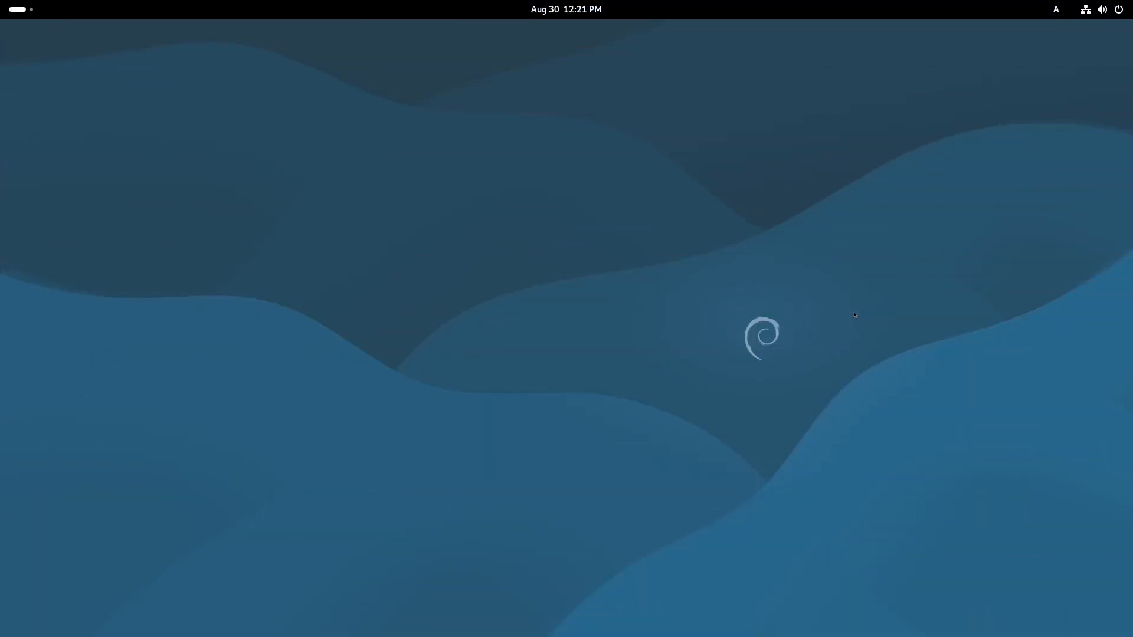
# Launch the Debian 13 installer and accept Welcome and Europe/Sarajevo location to reach Partitions.
pyautogui.press('Super')
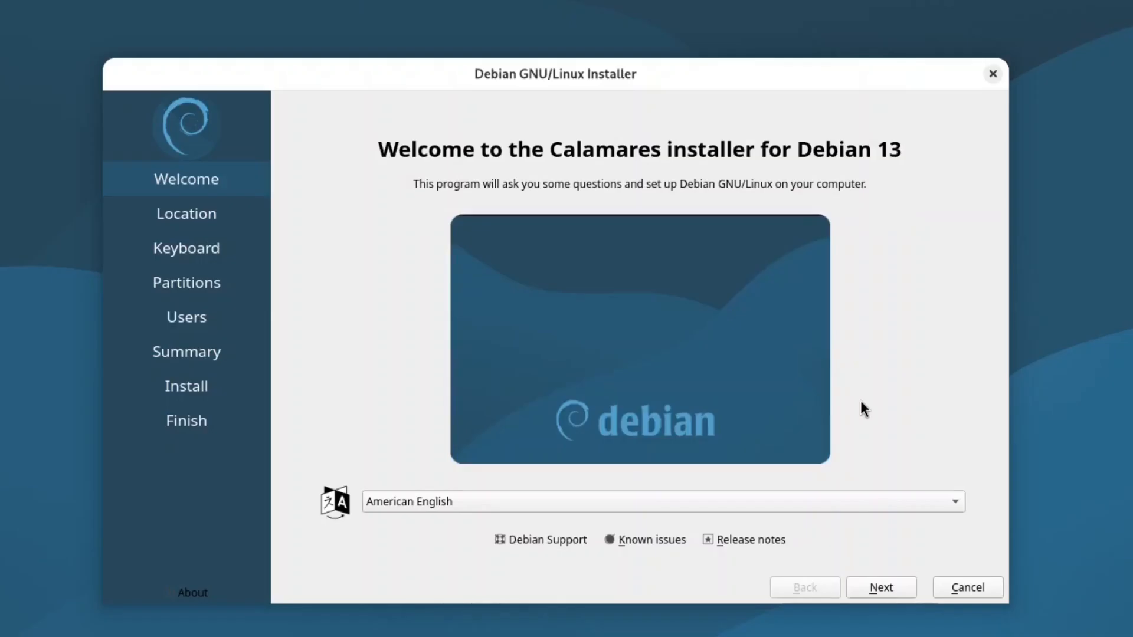
pyautogui.click(881, 588)
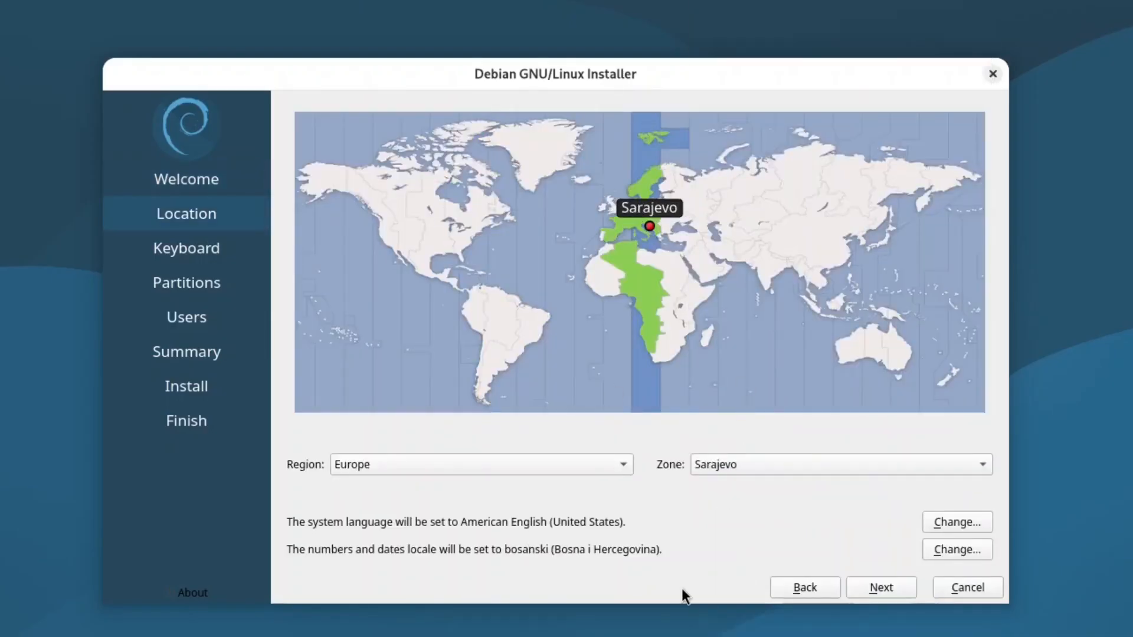
pyautogui.click(880, 588)
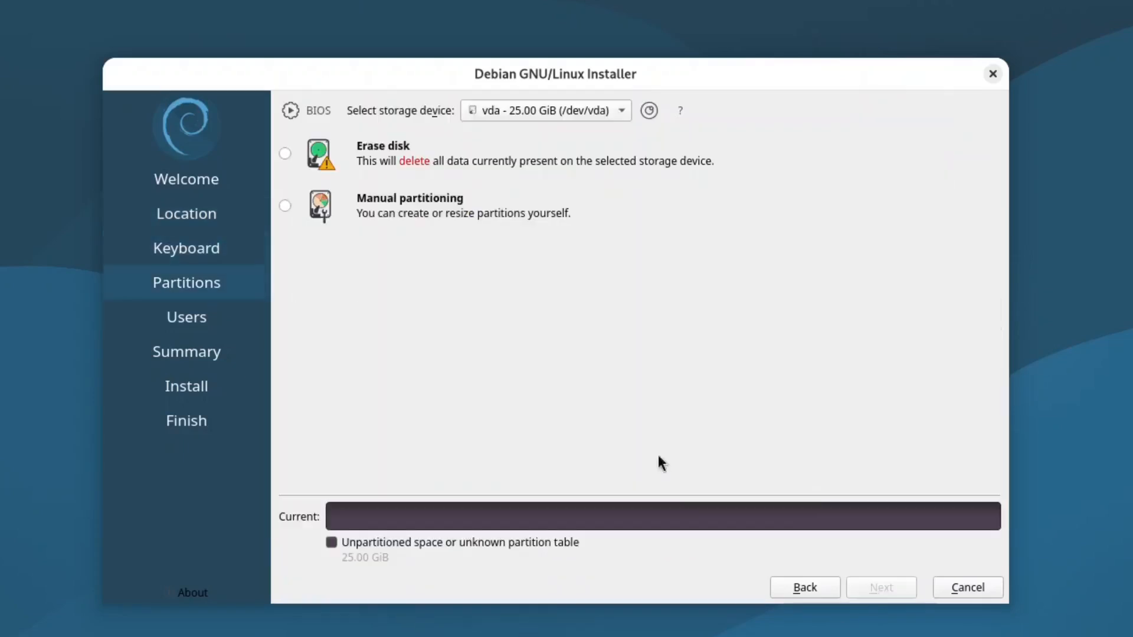
pyautogui.click(187, 317)
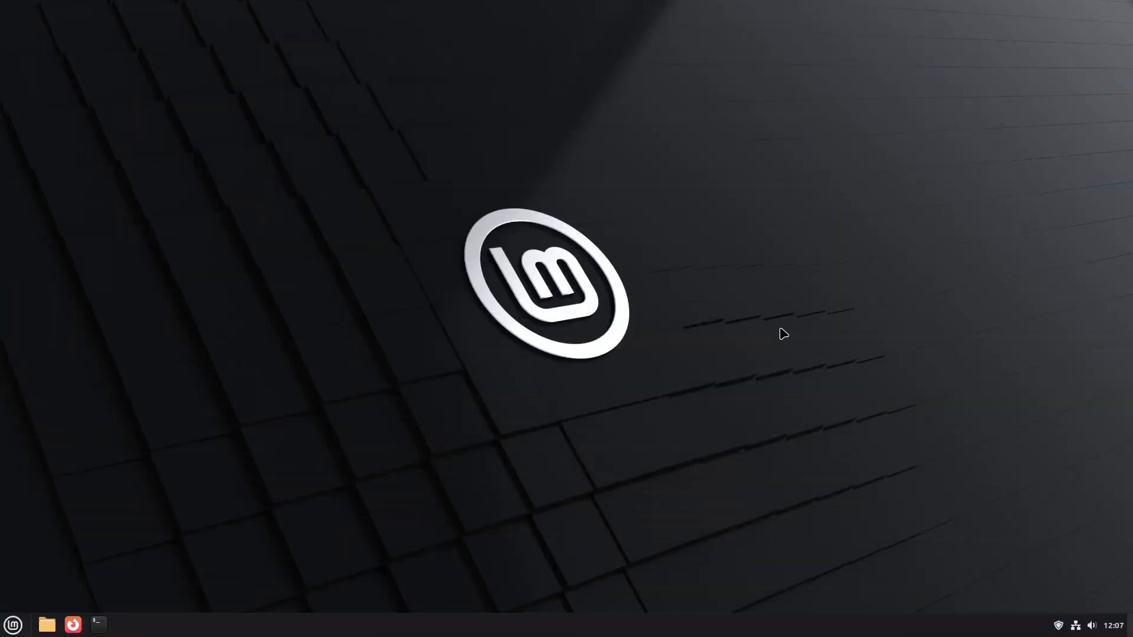
# Launch Firefox from the Mint menu and scroll through the 22.2 What's New page.
pyautogui.click(14, 626)
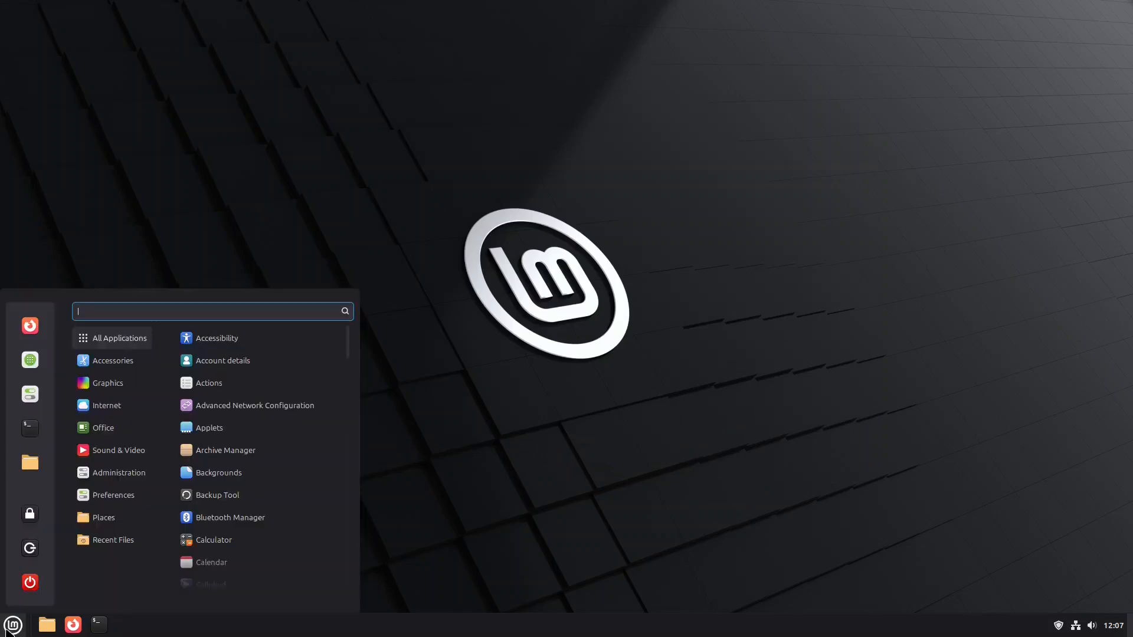
pyautogui.moveTo(31, 515)
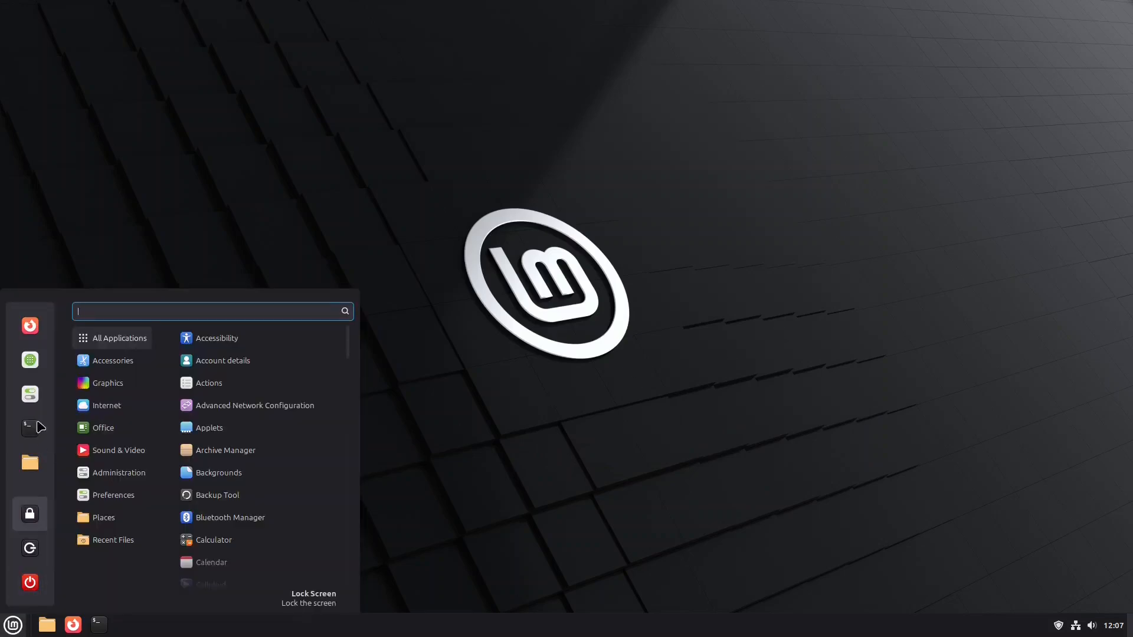
pyautogui.click(108, 383)
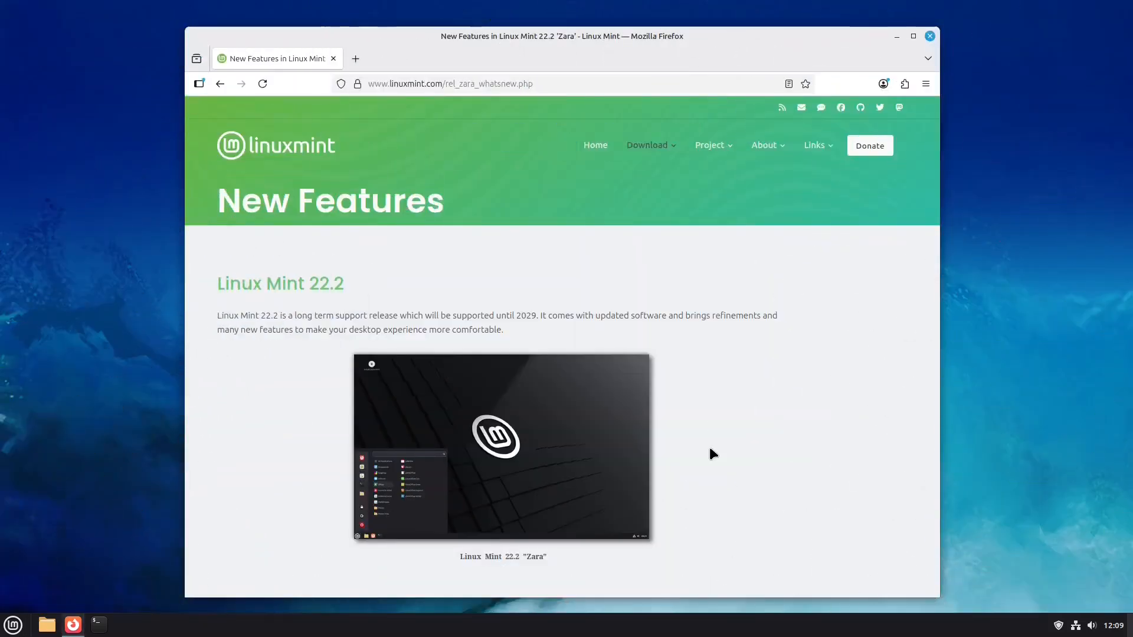
pyautogui.scroll(-3)
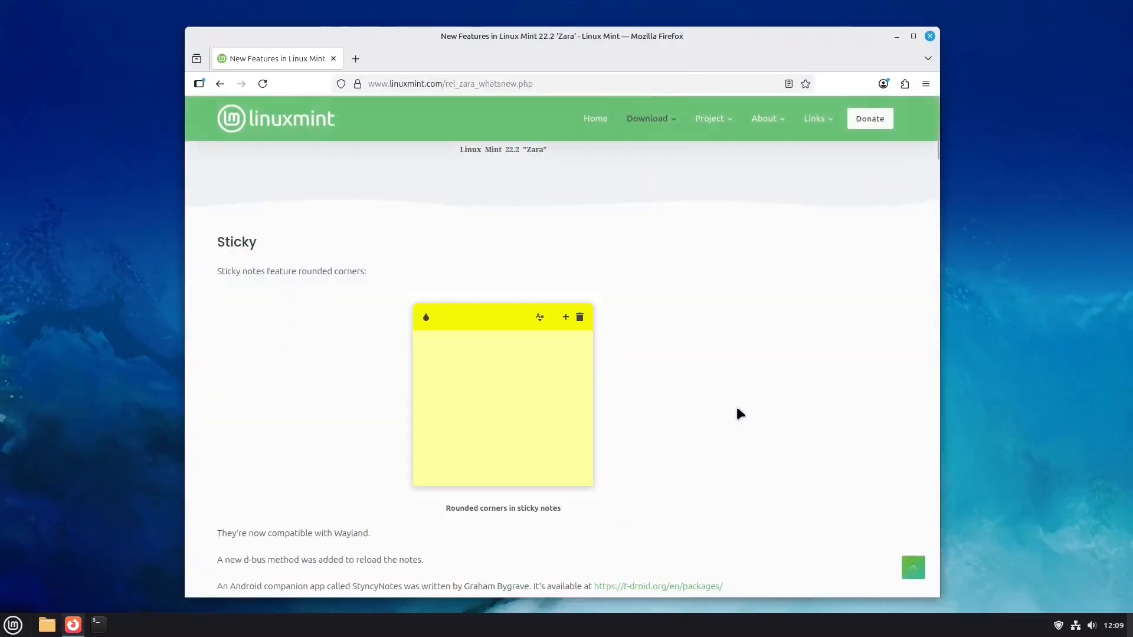
pyautogui.scroll(-3)
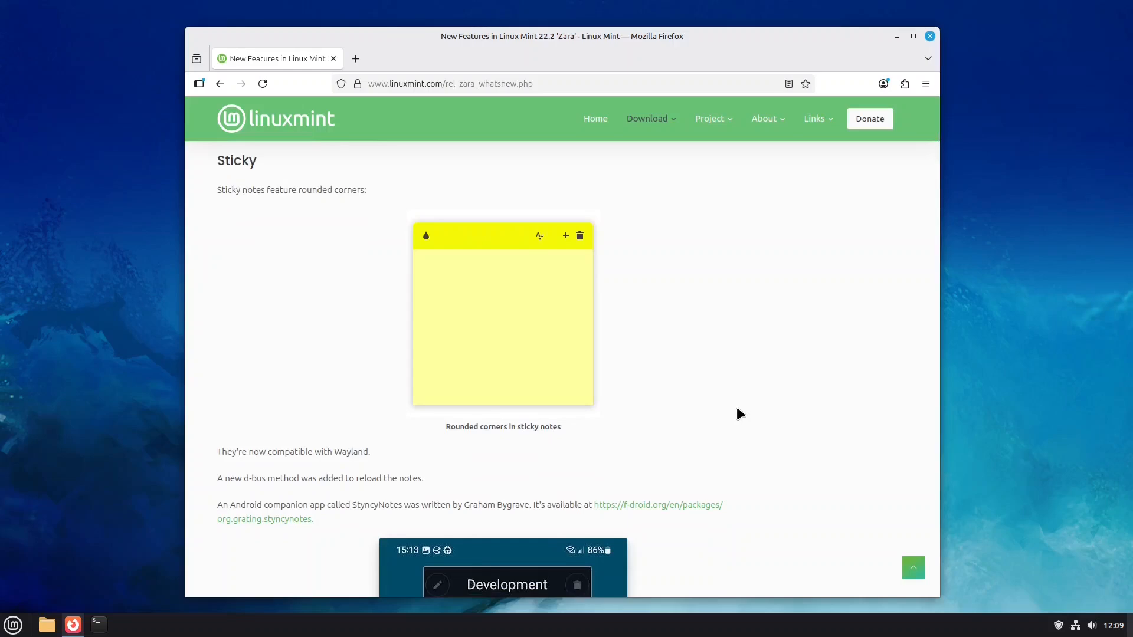
# Search the Mint menu for 'sticky' and launch the Notes app.
pyautogui.click(13, 626)
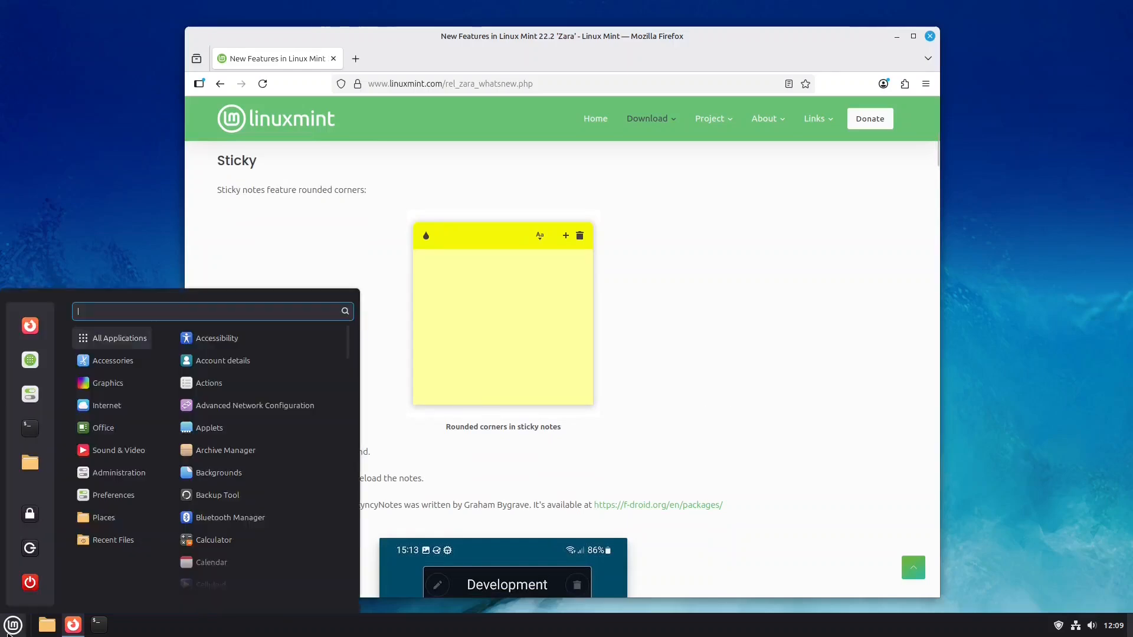
pyautogui.write('sticky')
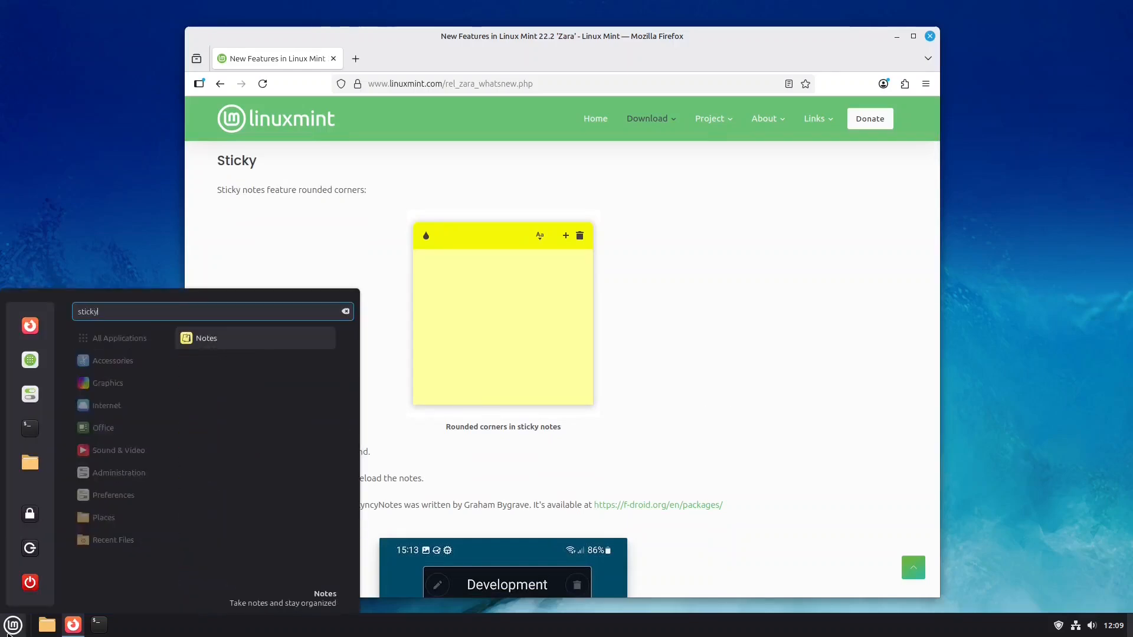
pyautogui.click(206, 337)
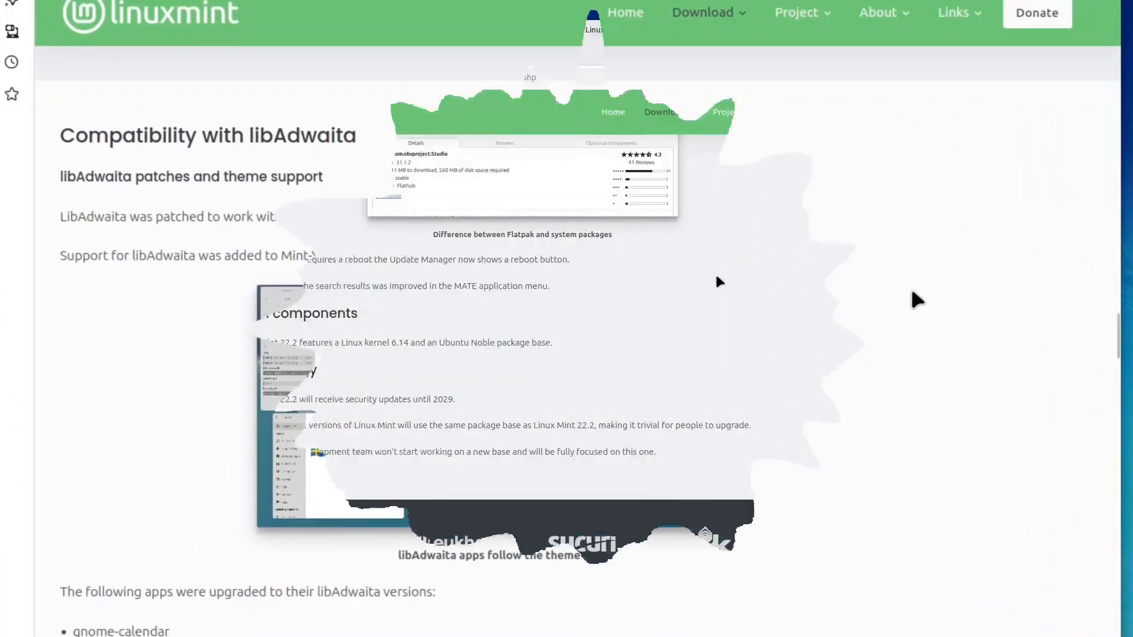
# Search the Mint menu for 'info' and view System Info for Mint 22.2 Cinnamon.
pyautogui.click(14, 618)
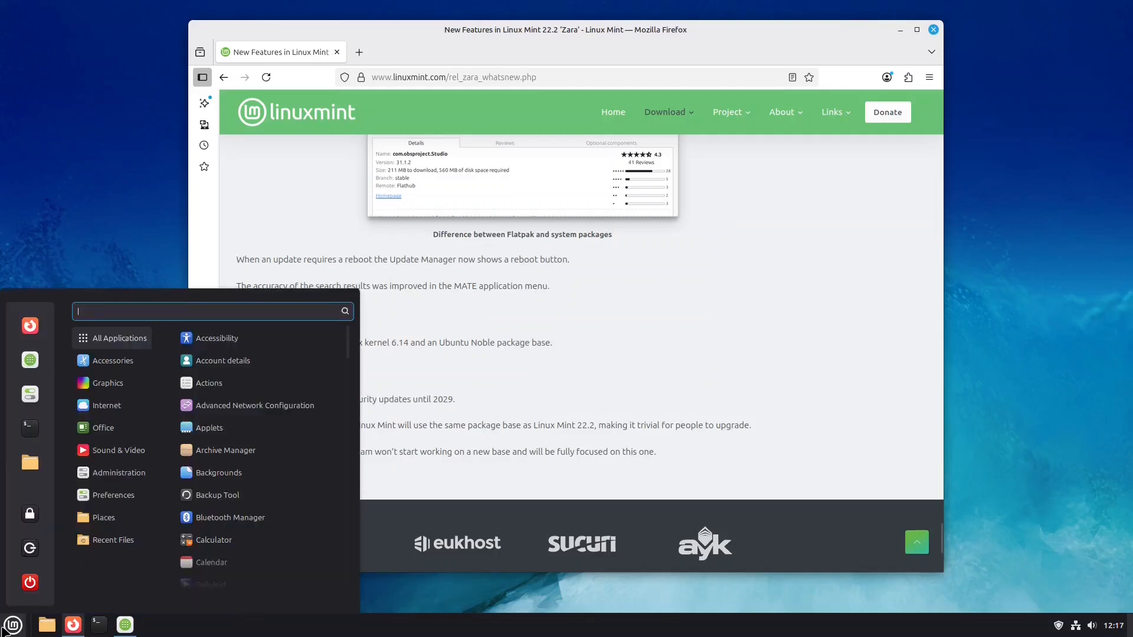
pyautogui.write('infol')
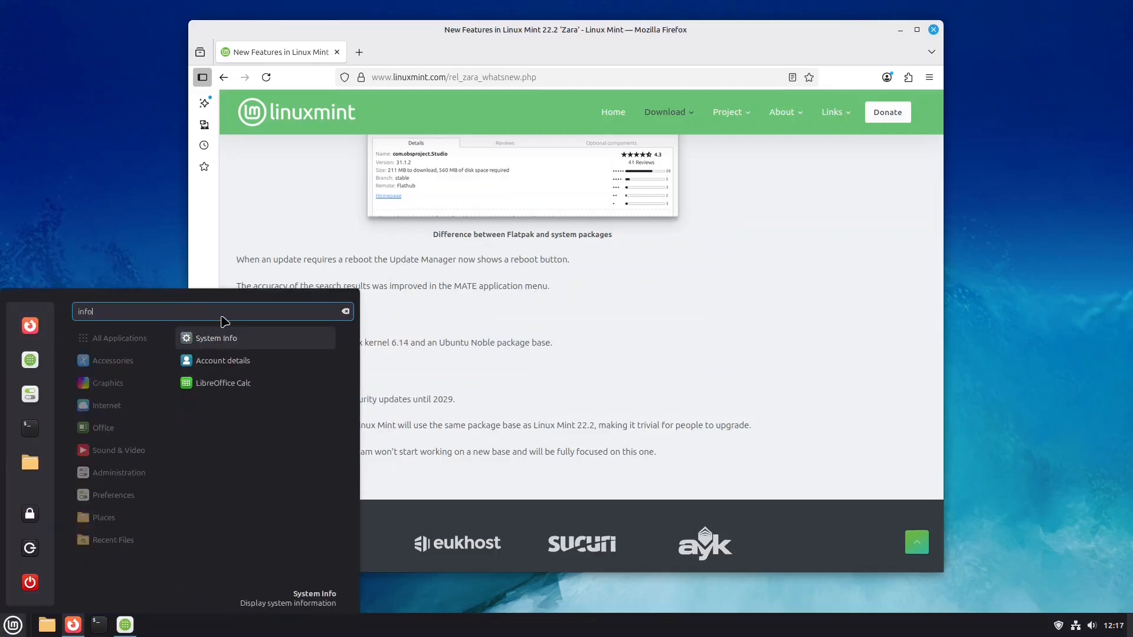
pyautogui.click(216, 338)
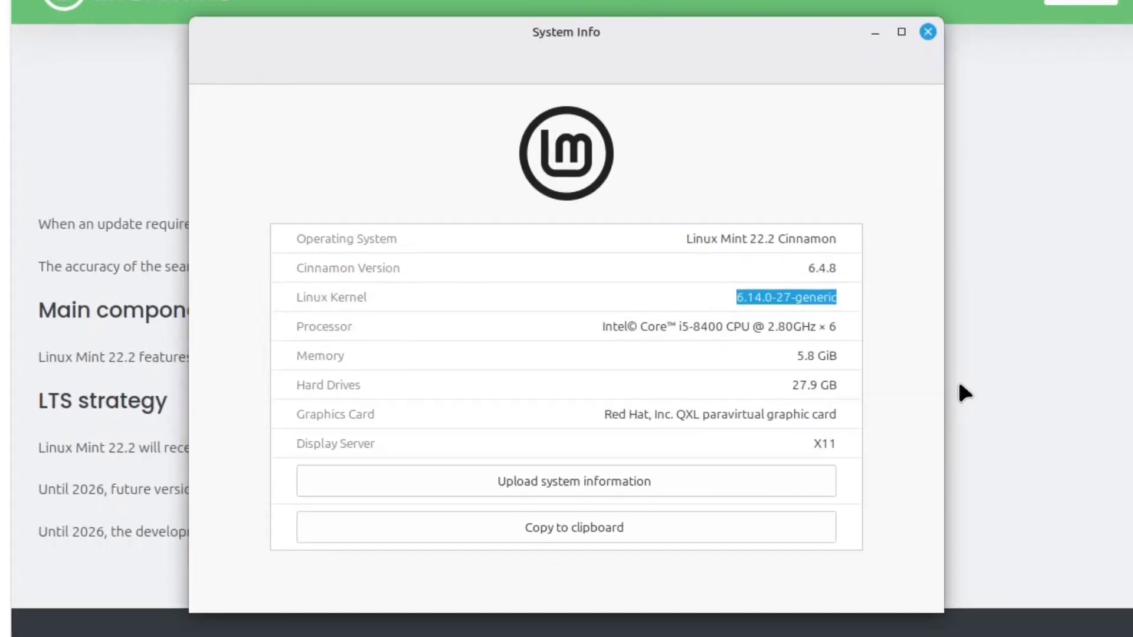
pyautogui.click(928, 32)
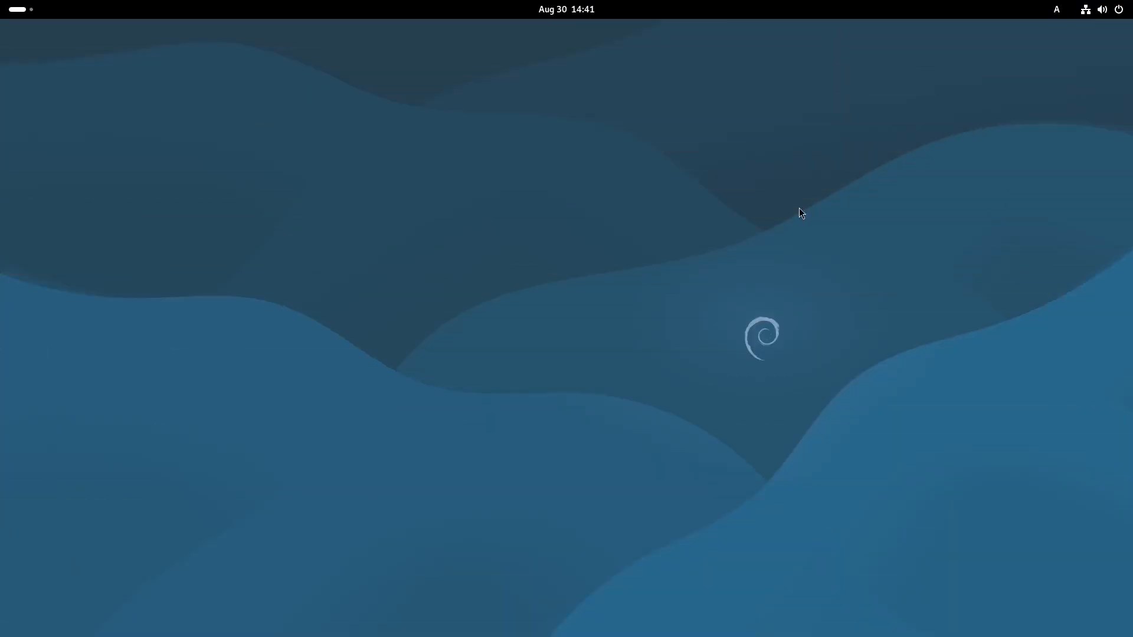
# Open the GNOME top-bar Quick Settings showing Wired, volume, Balanced power and Dark Style.
pyautogui.click(566, 9)
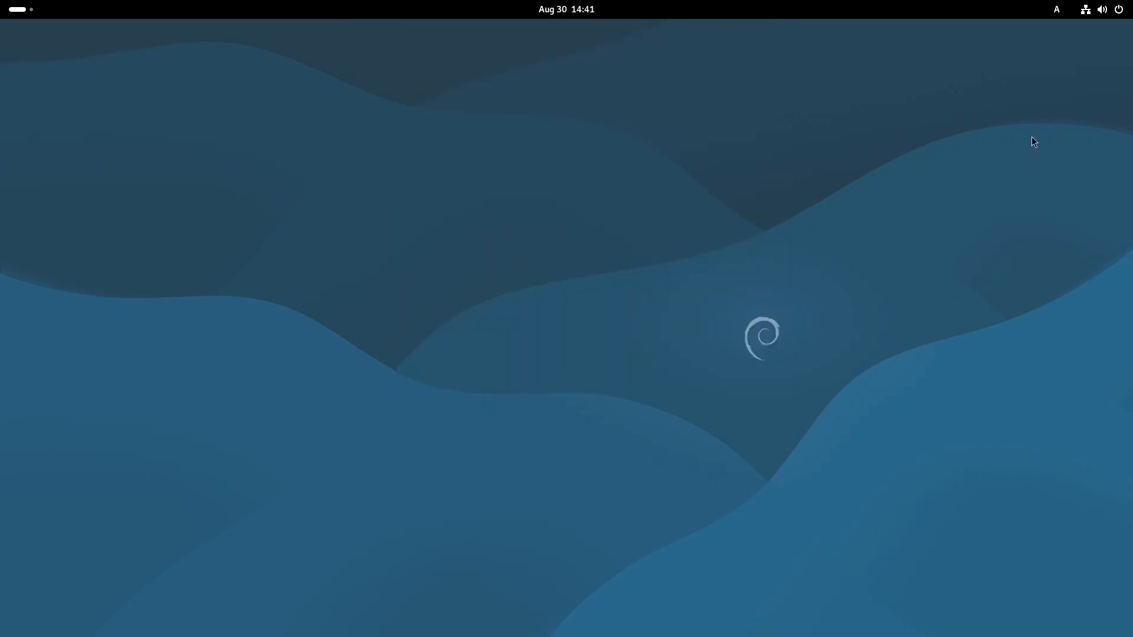
pyautogui.click(1099, 9)
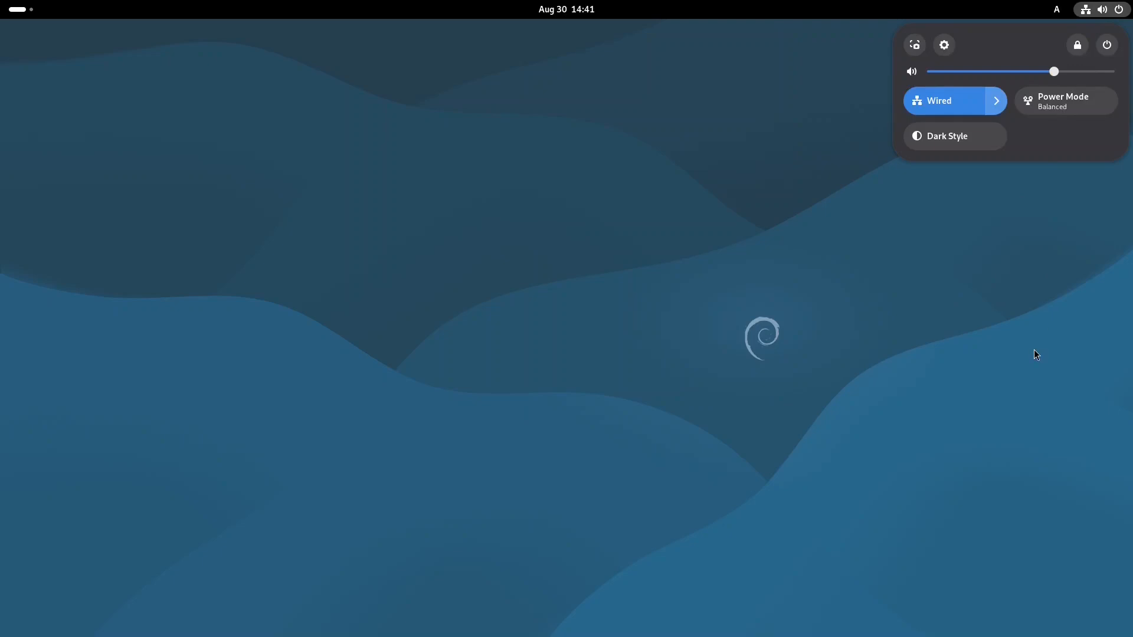
pyautogui.moveTo(976, 140)
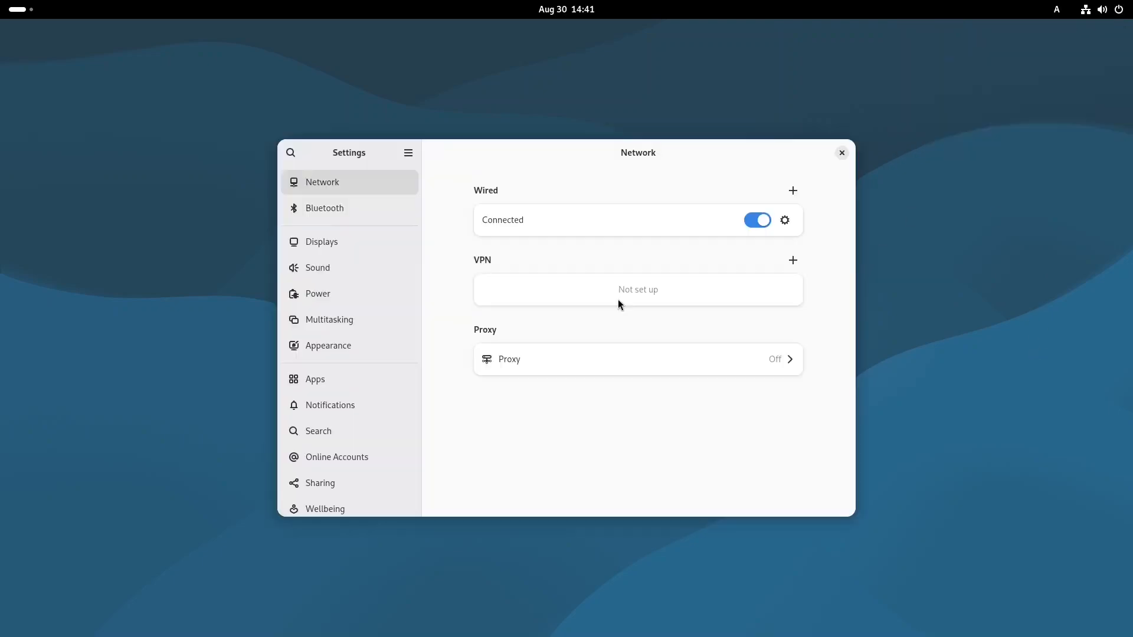
# View the Settings About page for Debian GNU/Linux 13 (trixie) and close Settings.
pyautogui.scroll(-3)
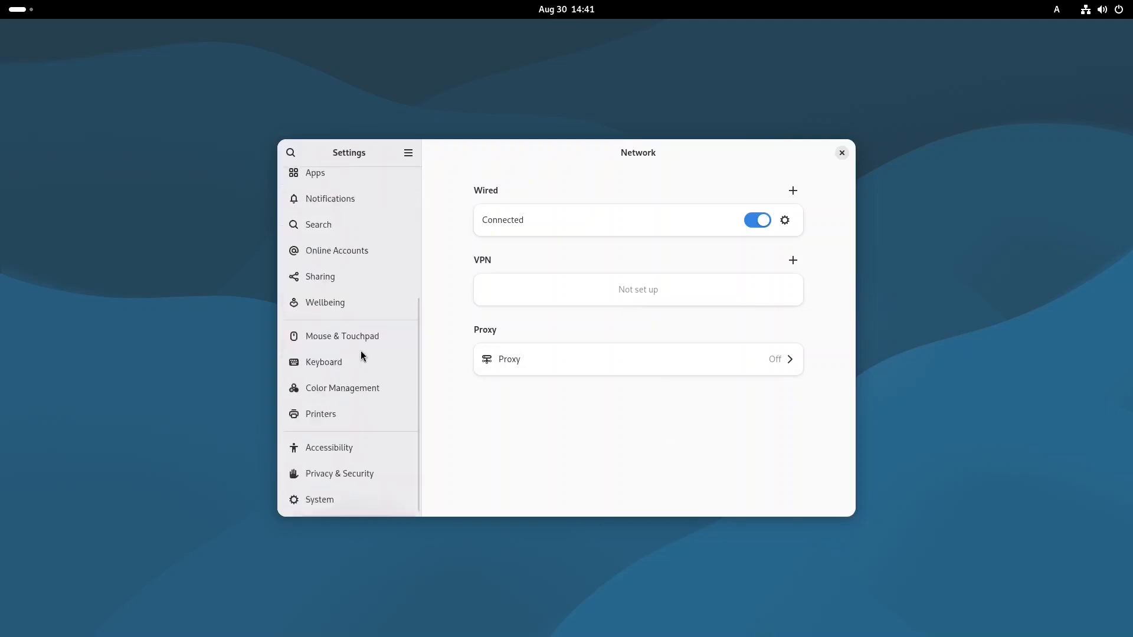
pyautogui.click(319, 499)
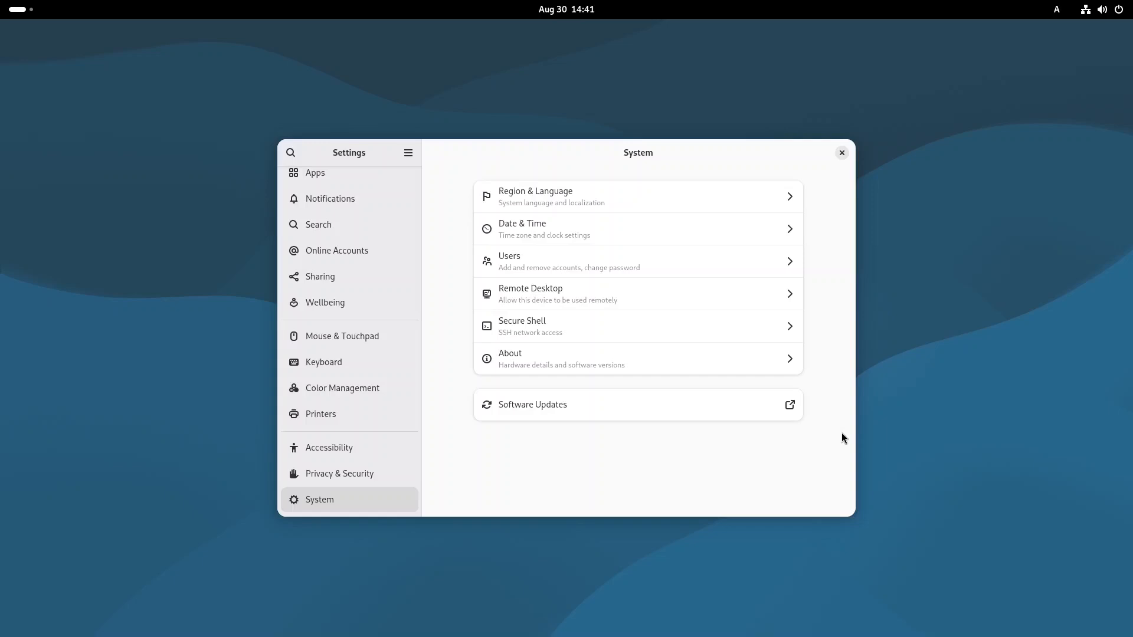
pyautogui.moveTo(644, 369)
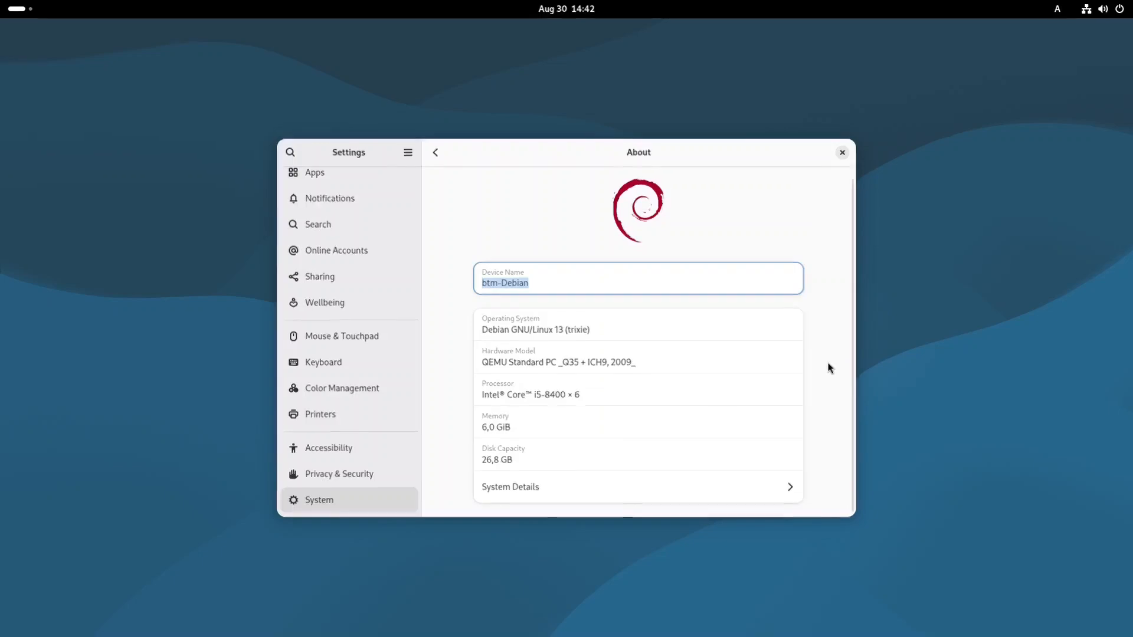
pyautogui.click(509, 487)
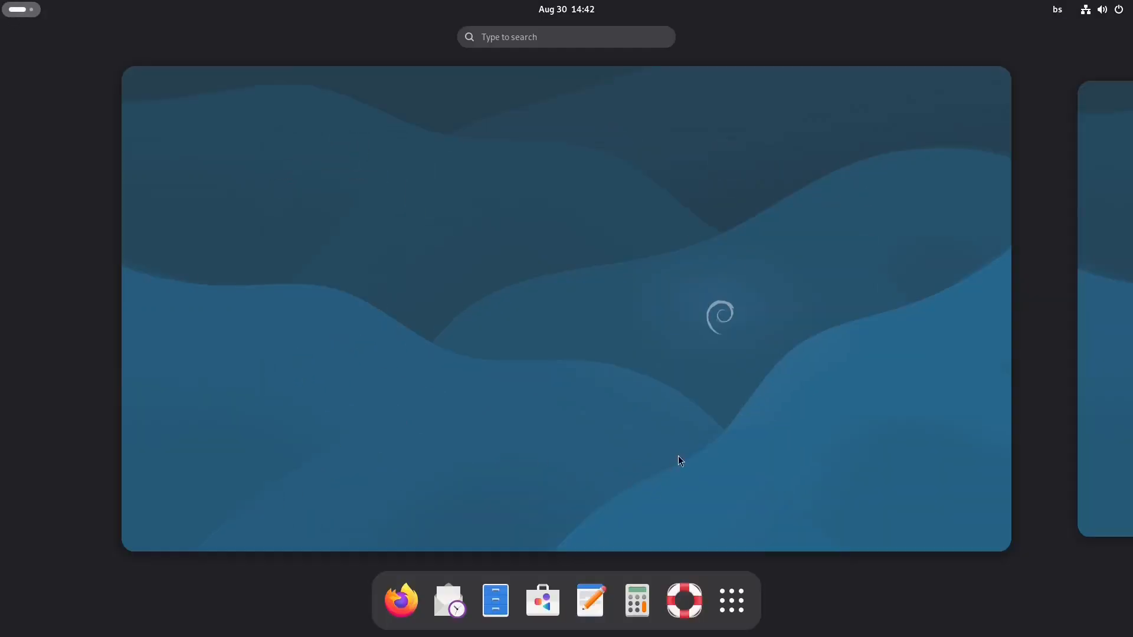
# Show the full GNOME app grid from the Activities dash.
pyautogui.click(731, 601)
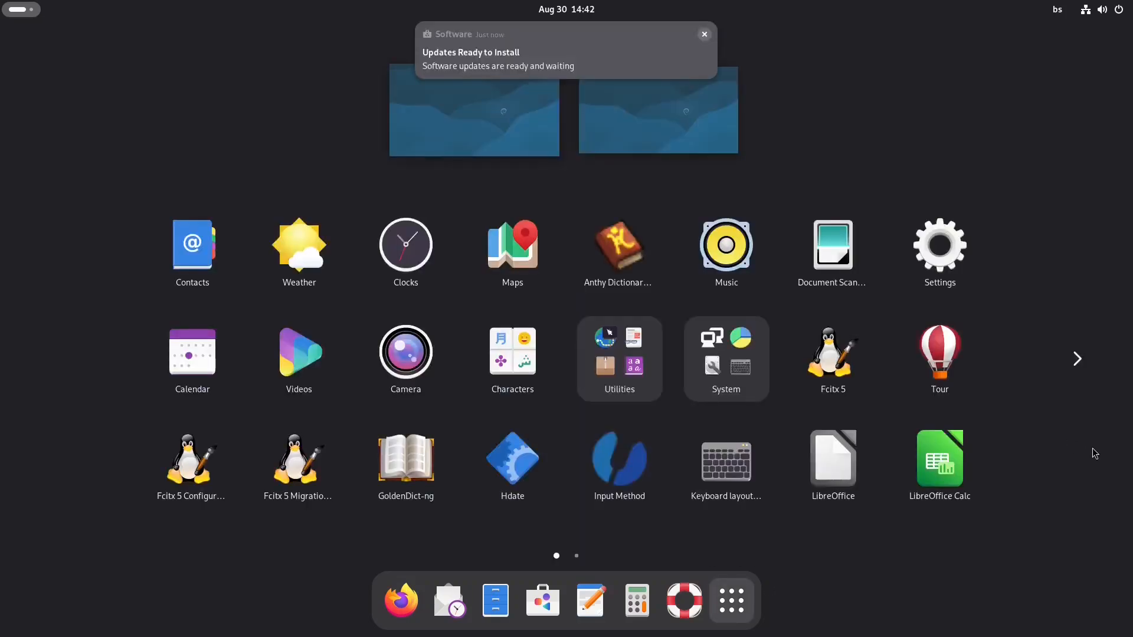
pyautogui.moveTo(1086, 459)
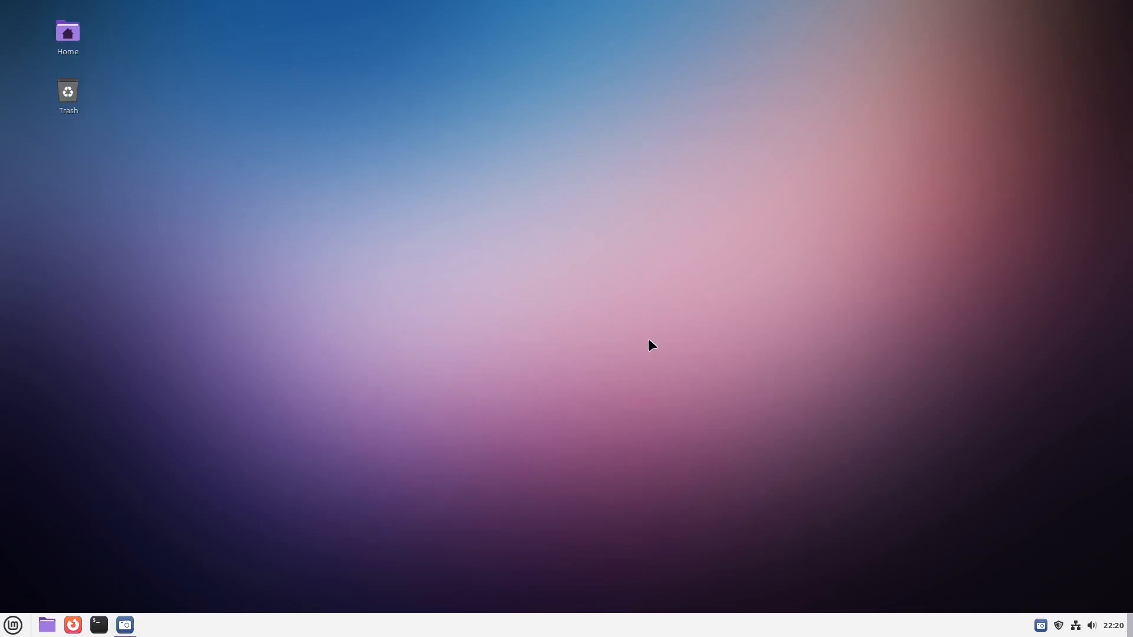
pyautogui.moveTo(29, 594)
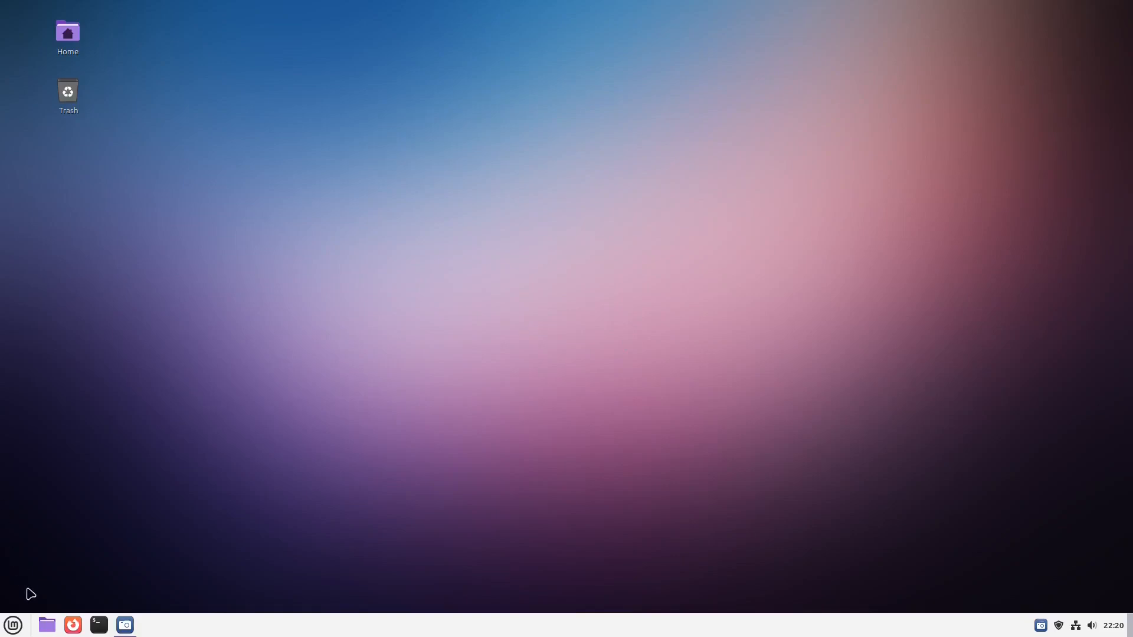
pyautogui.click(11, 625)
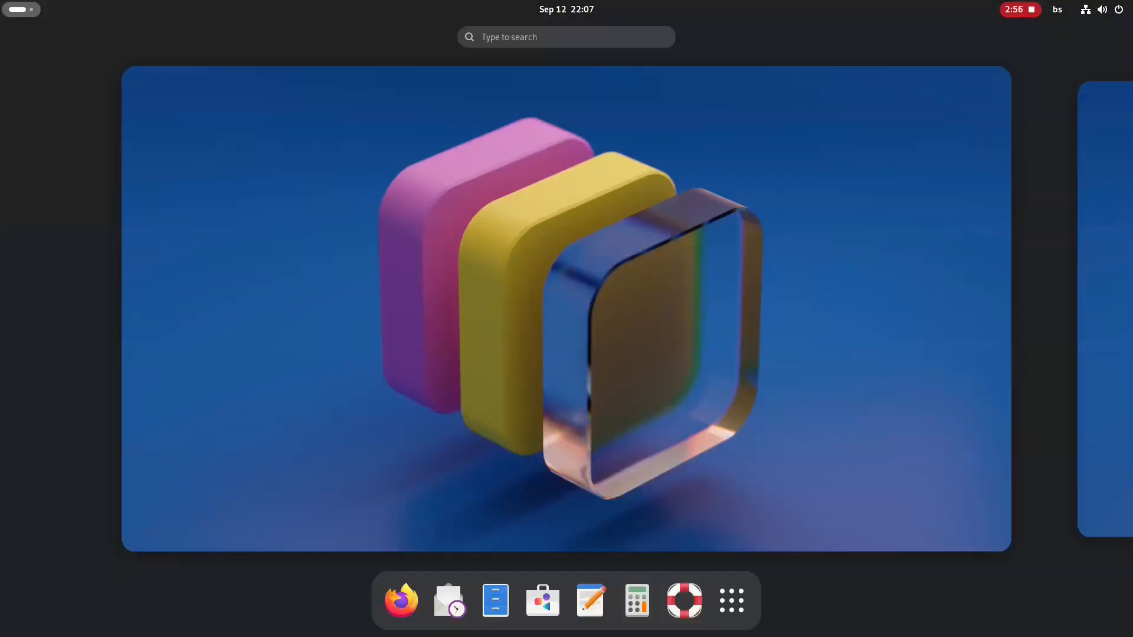
# Show the full app grid and move to its second page of installed apps.
pyautogui.click(732, 601)
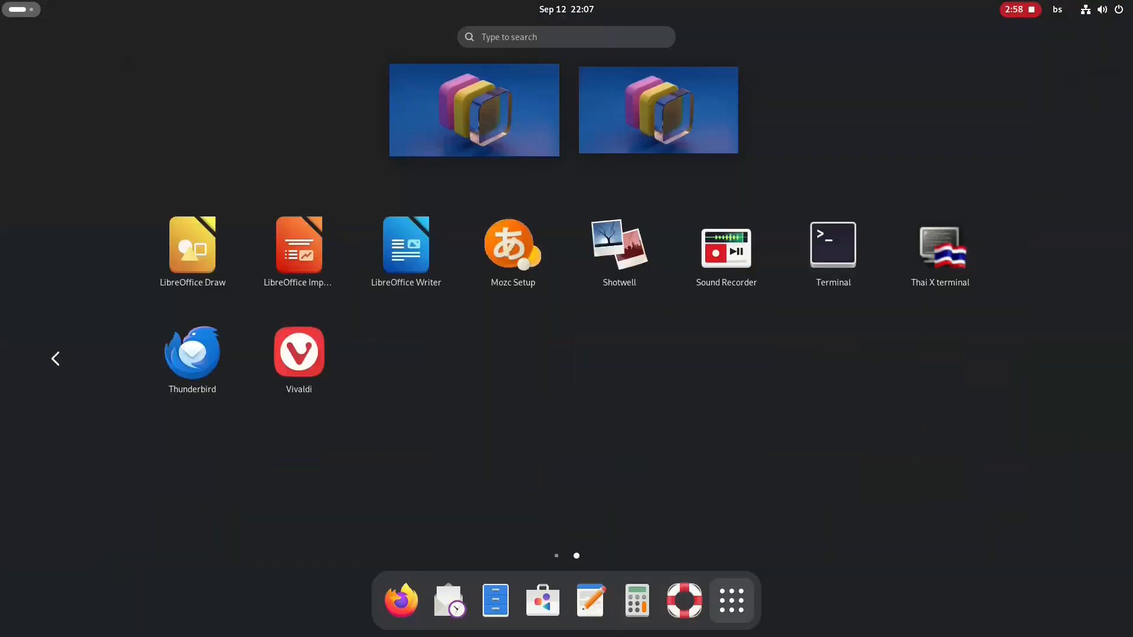
pyautogui.click(401, 601)
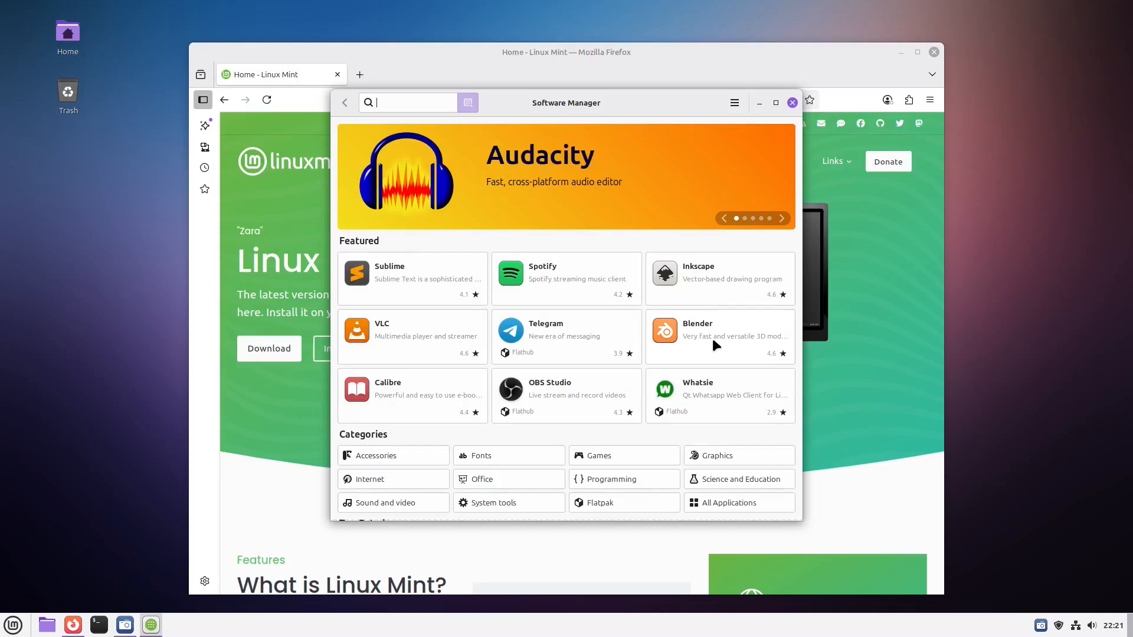
pyautogui.moveTo(697, 434)
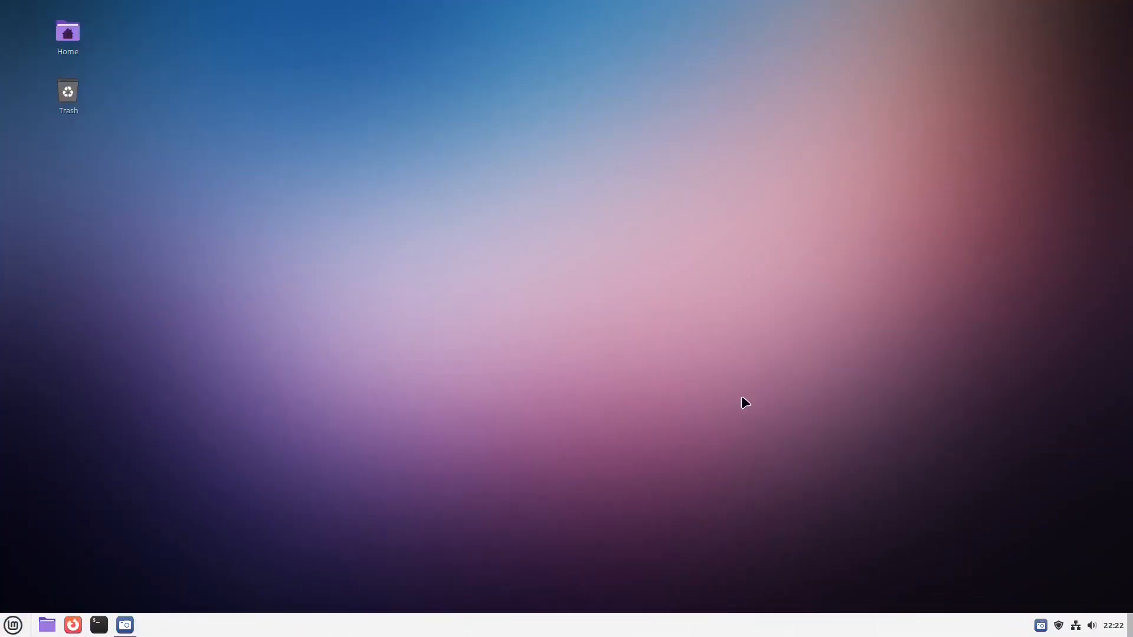
# Search Software Manager for 'chrome' before unverified Flatpaks are enabled.
pyautogui.click(13, 623)
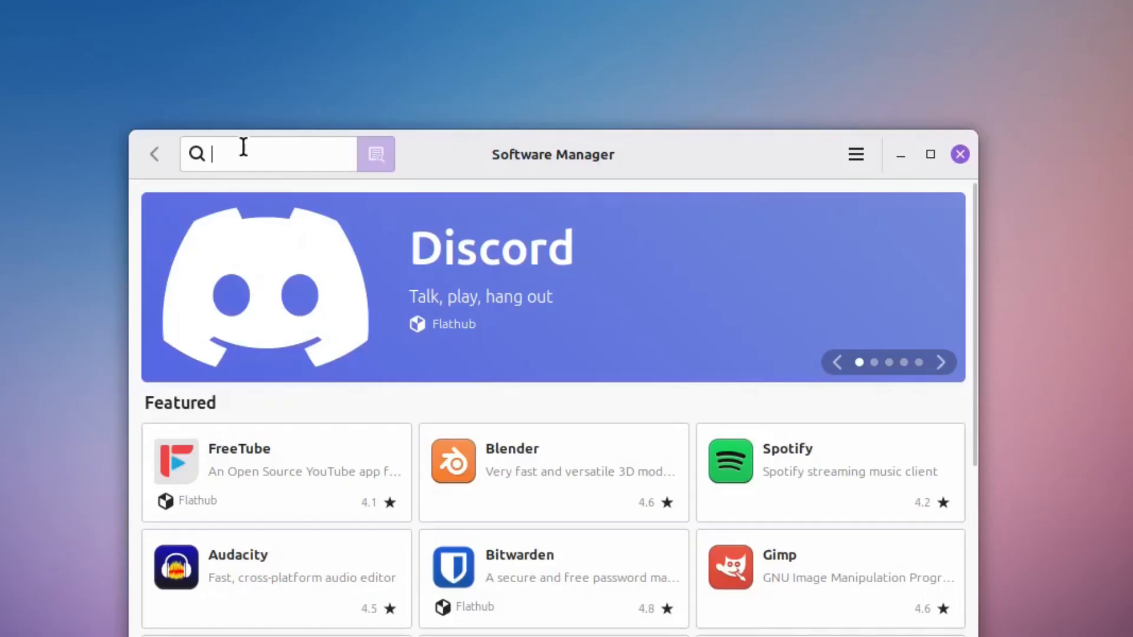
pyautogui.write('chrome')
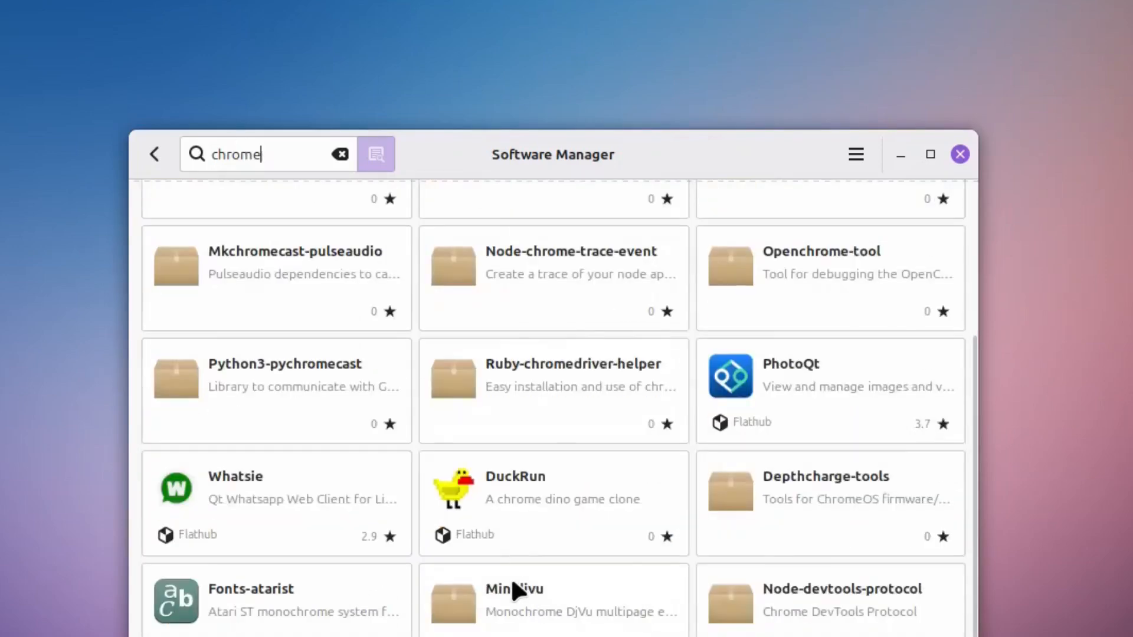
pyautogui.scroll(3)
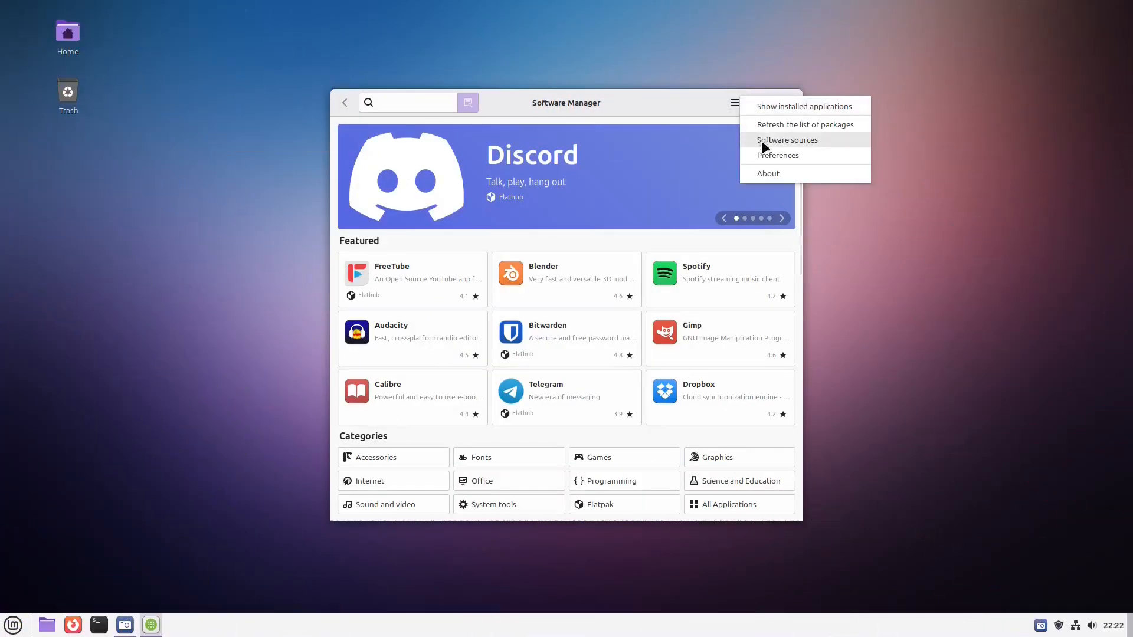
# Enable 'Show unverified Flatpaks' in Software Manager preferences and return to the store page.
pyautogui.click(776, 156)
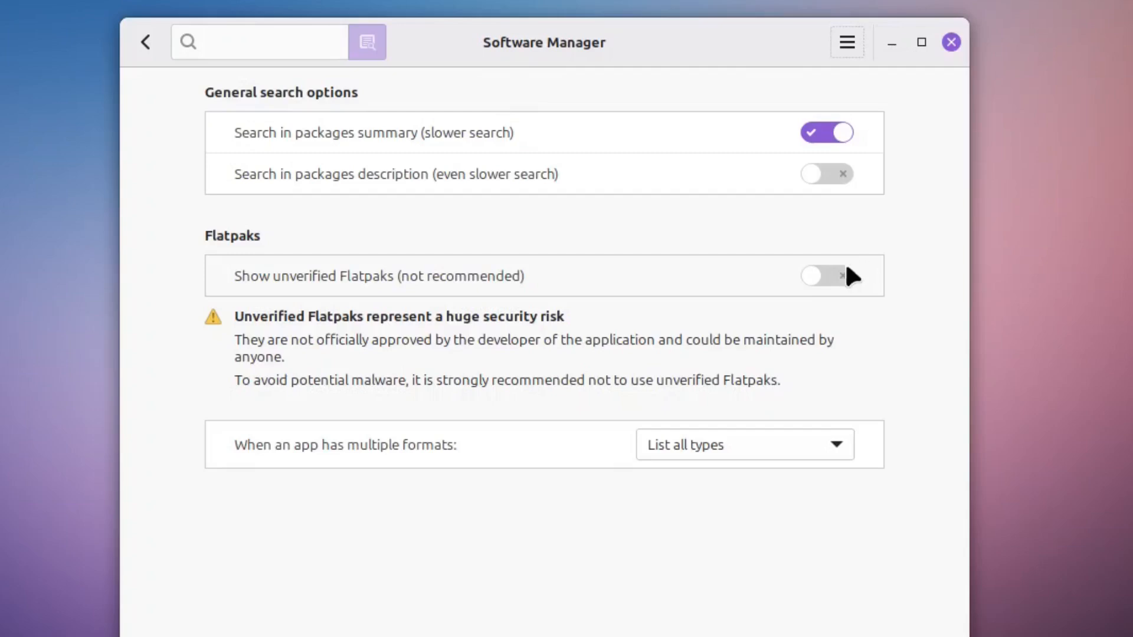
pyautogui.click(824, 275)
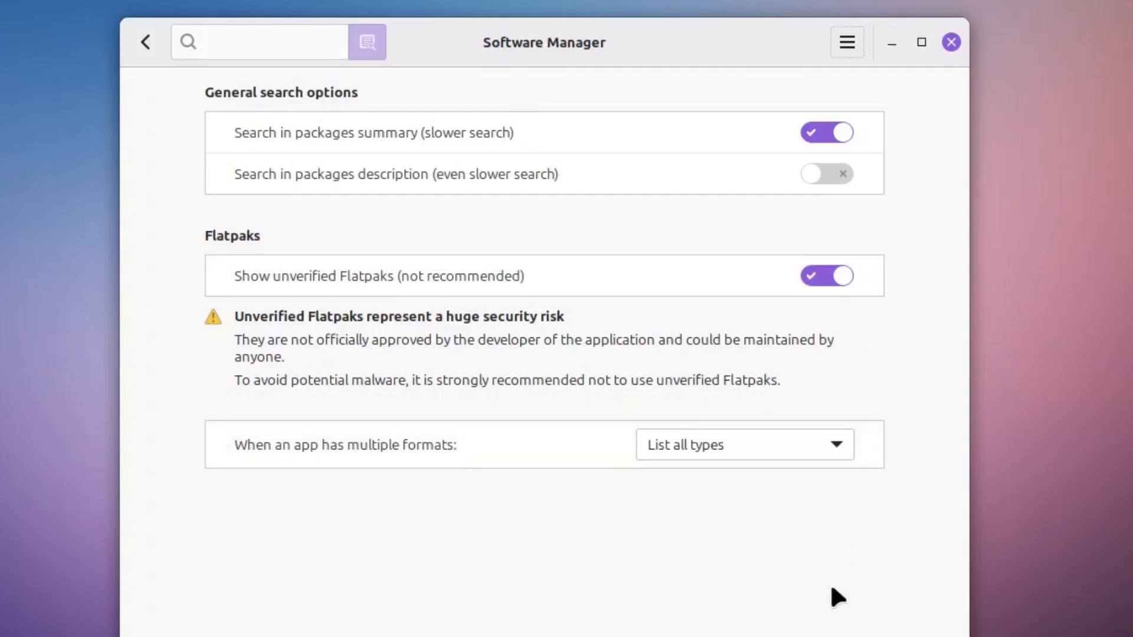
pyautogui.click(144, 42)
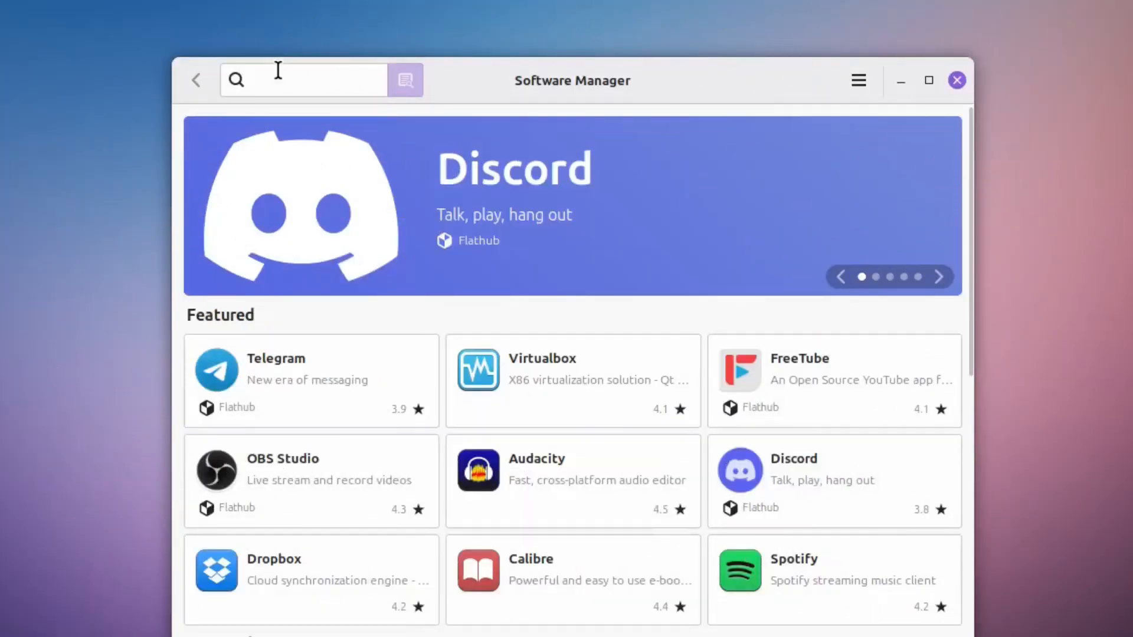
# Search 'chrome' again and open the Google Chrome (Flathub) Flatpak listing.
pyautogui.write('chrome')
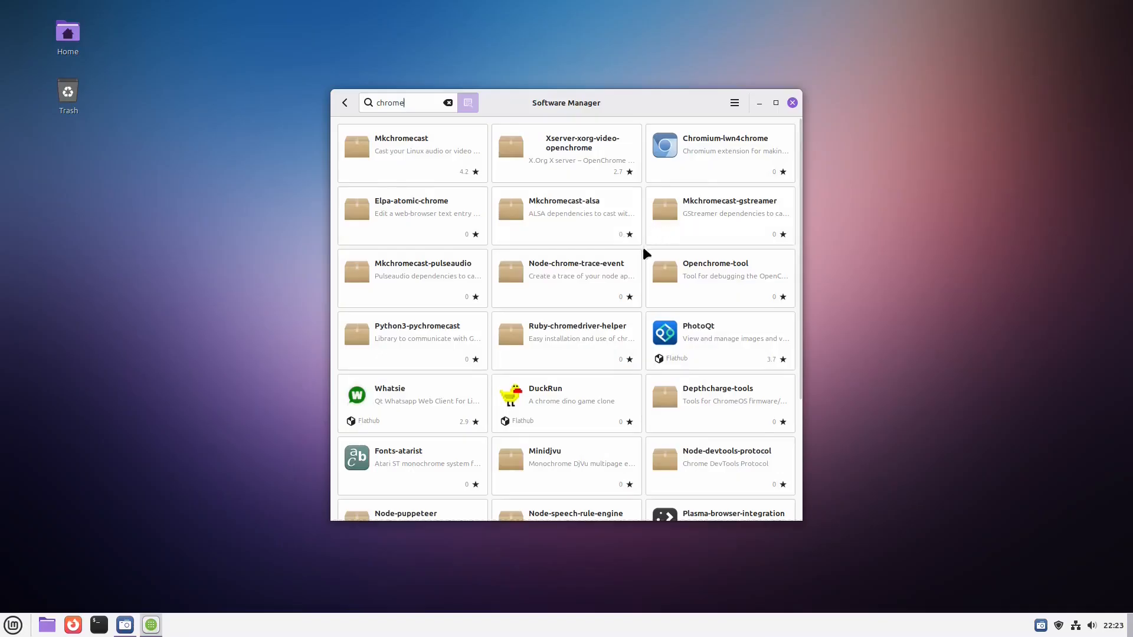
pyautogui.scroll(-3)
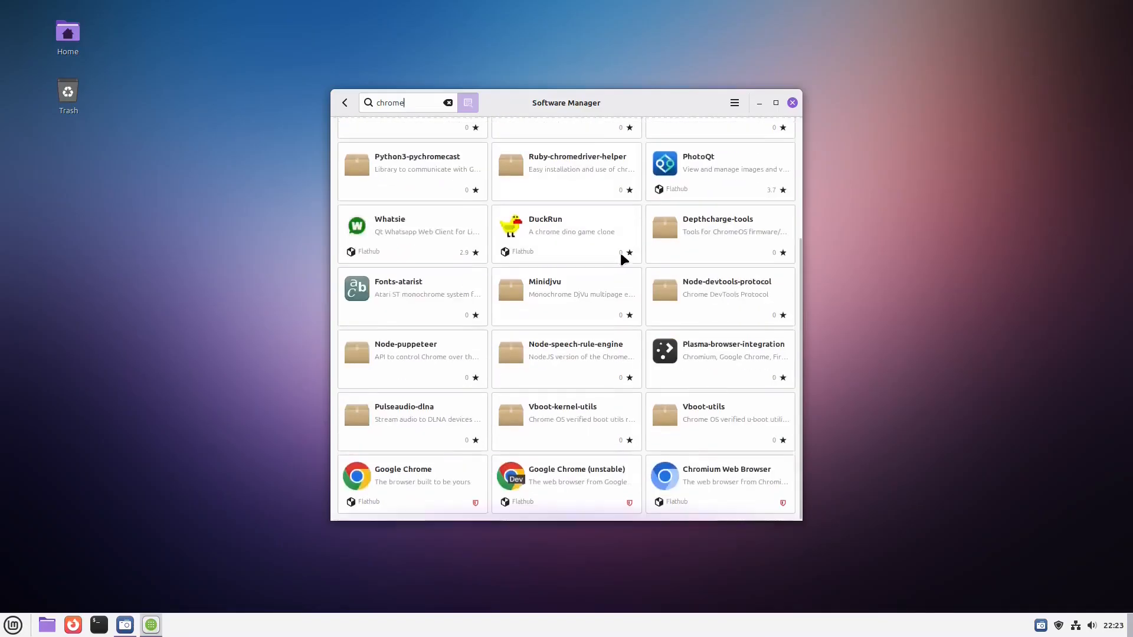
pyautogui.click(410, 480)
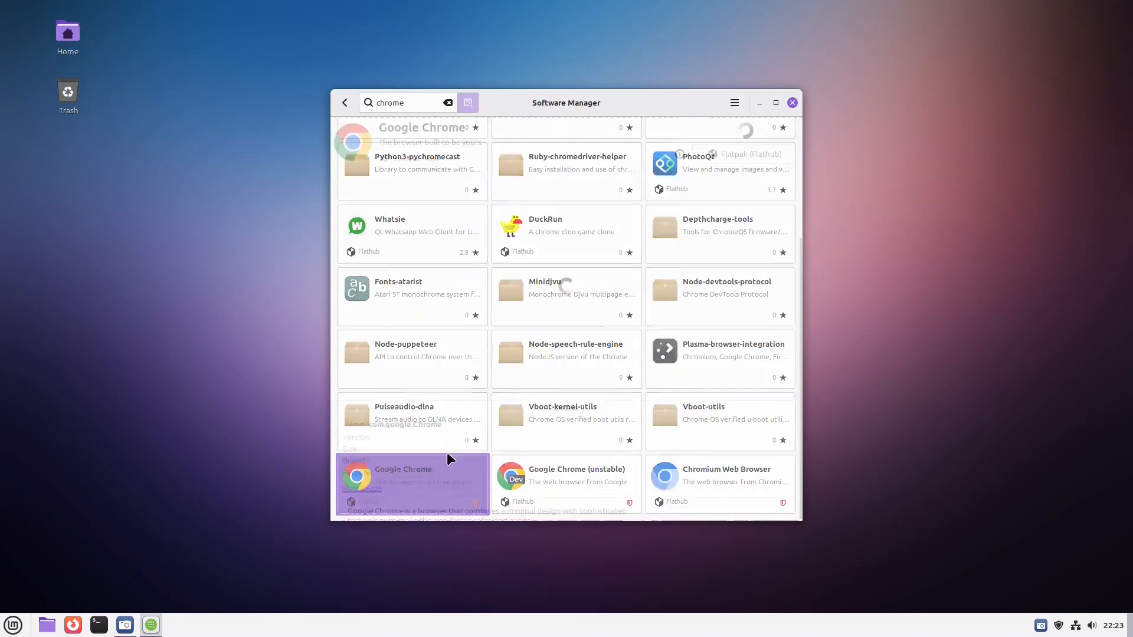
pyautogui.click(411, 475)
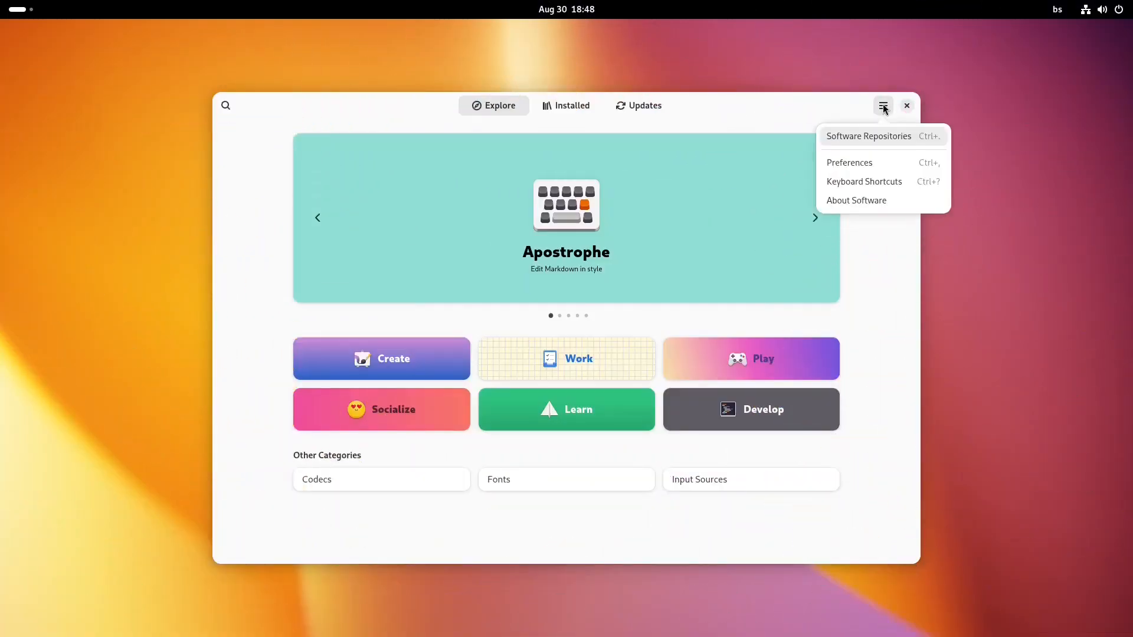
# Review the Software Repositories list showing Debian Trixie sources enabled.
pyautogui.click(869, 135)
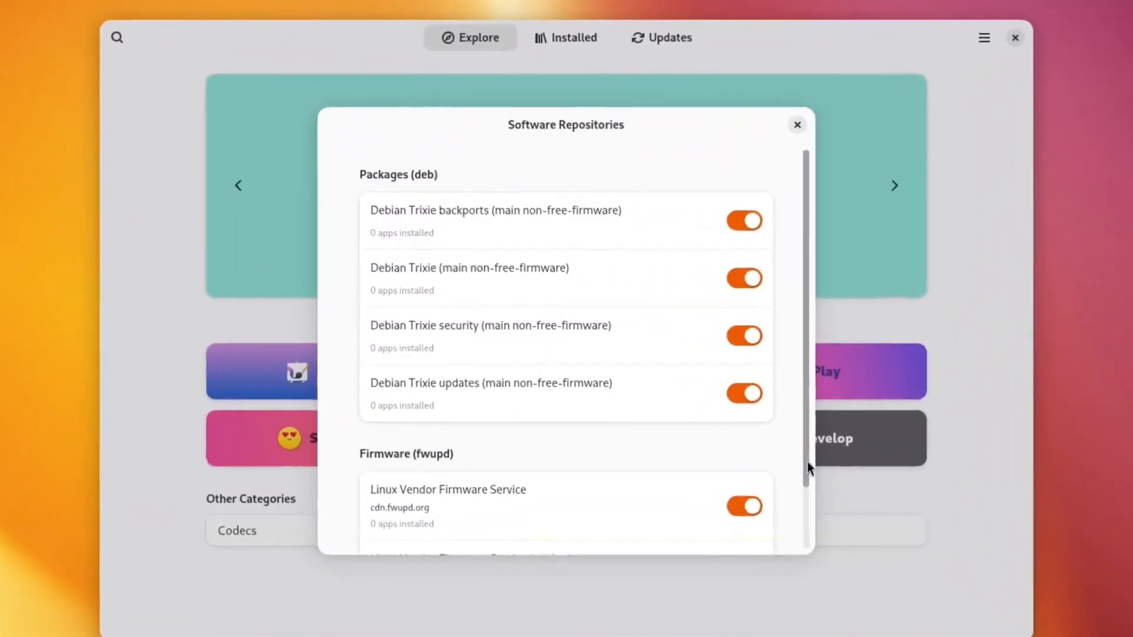
pyautogui.scroll(-3)
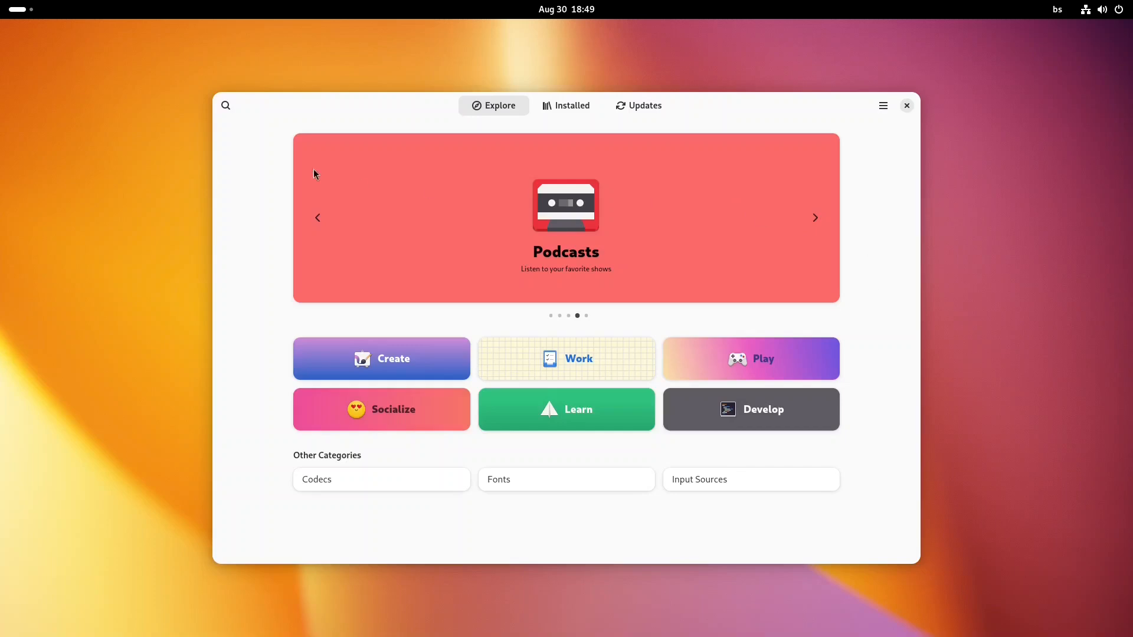
# Search the GNOME Software catalogue for 'Browser'.
pyautogui.click(225, 105)
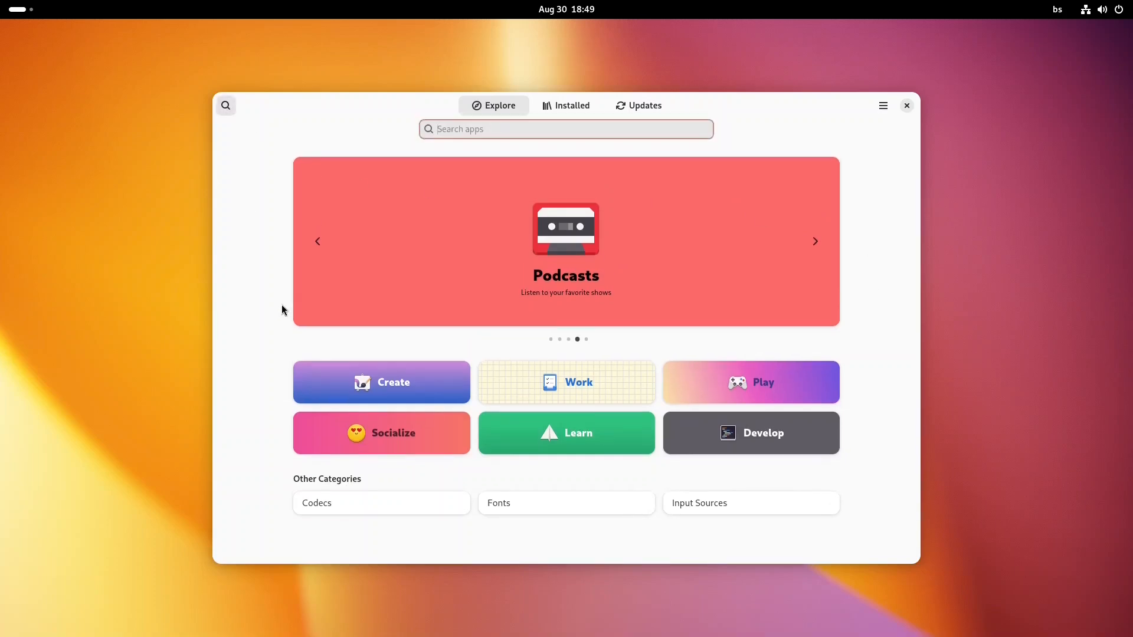
pyautogui.write('Browser')
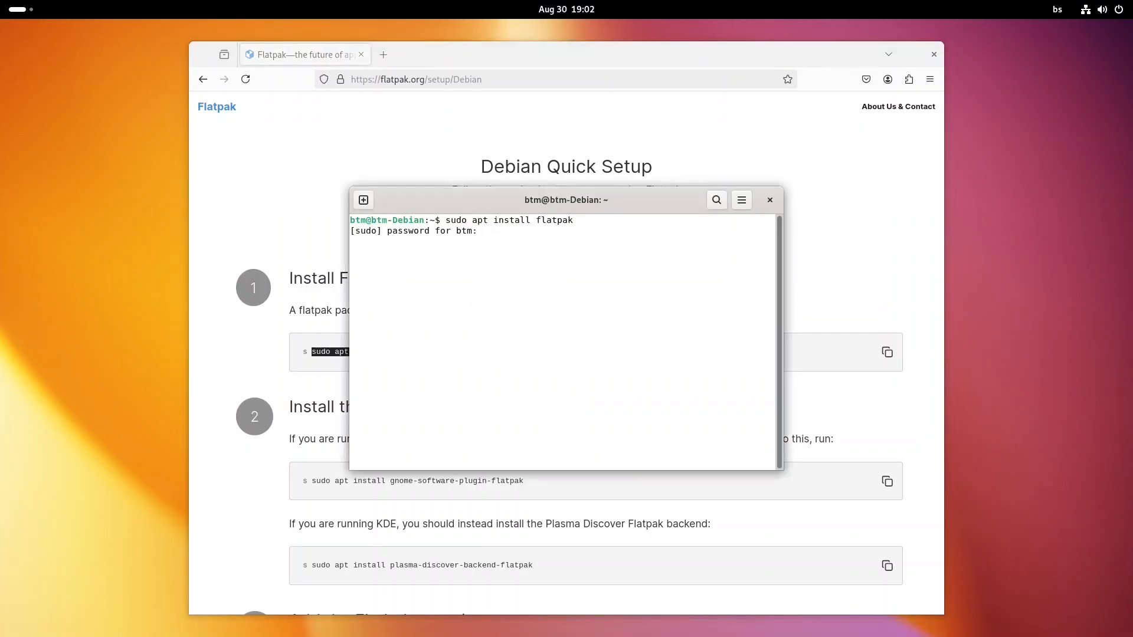
# Run 'sudo apt install flatpak' with the password, then paste the Flathub remote-add command.
pyautogui.press('Return')
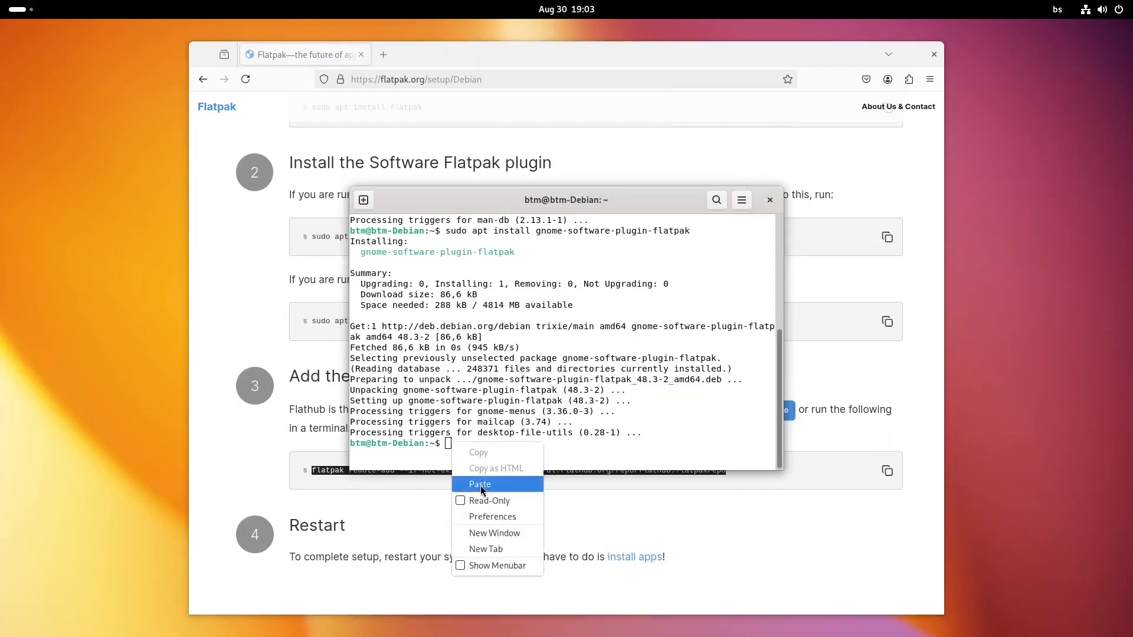
pyautogui.click(479, 484)
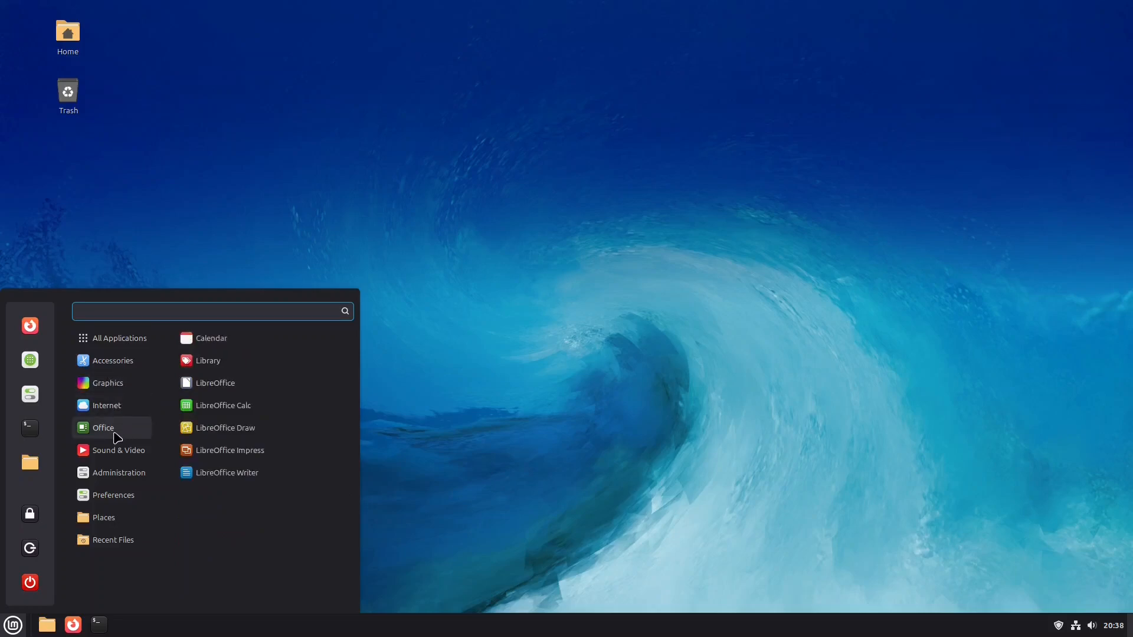
# Browse the Mint menu categories and view Recent Files and Places shortcuts.
pyautogui.click(119, 472)
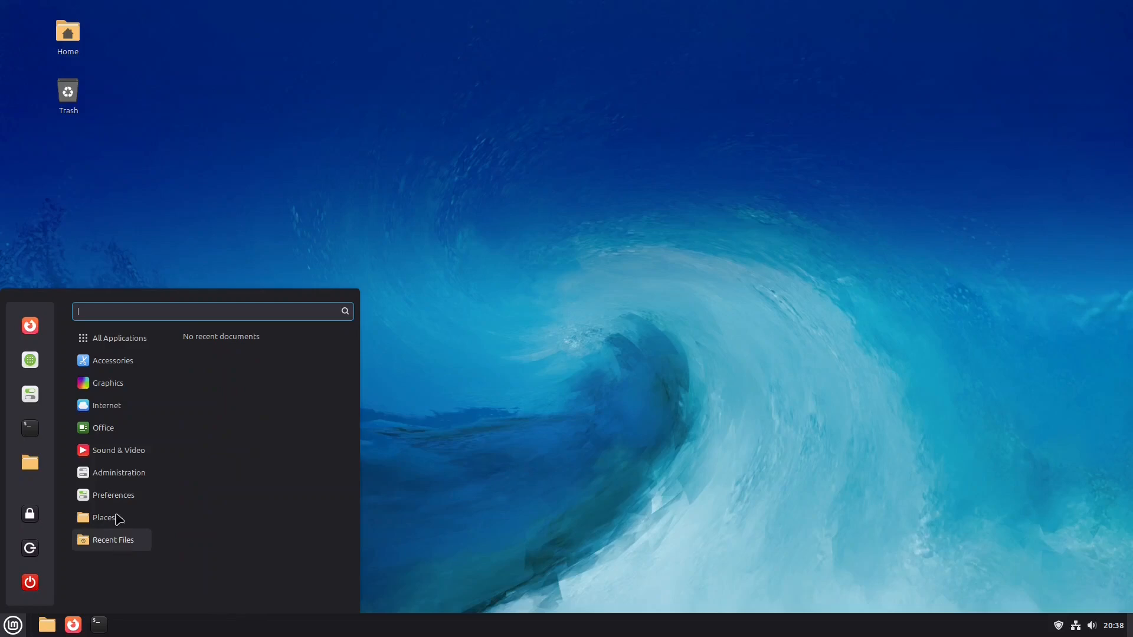
pyautogui.click(119, 337)
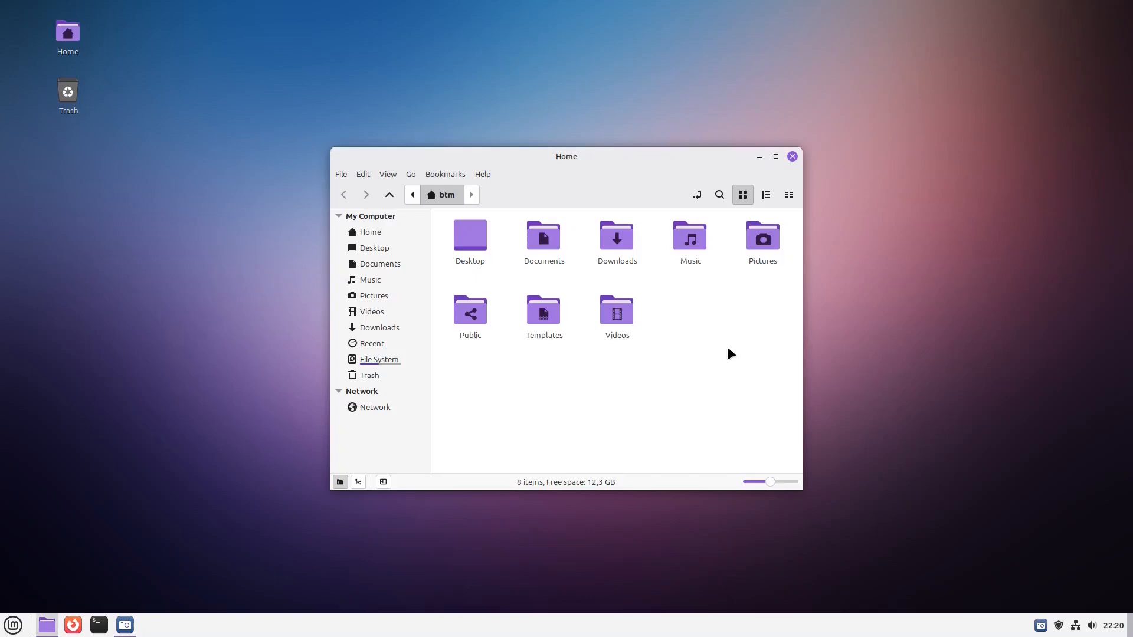
pyautogui.moveTo(786, 172)
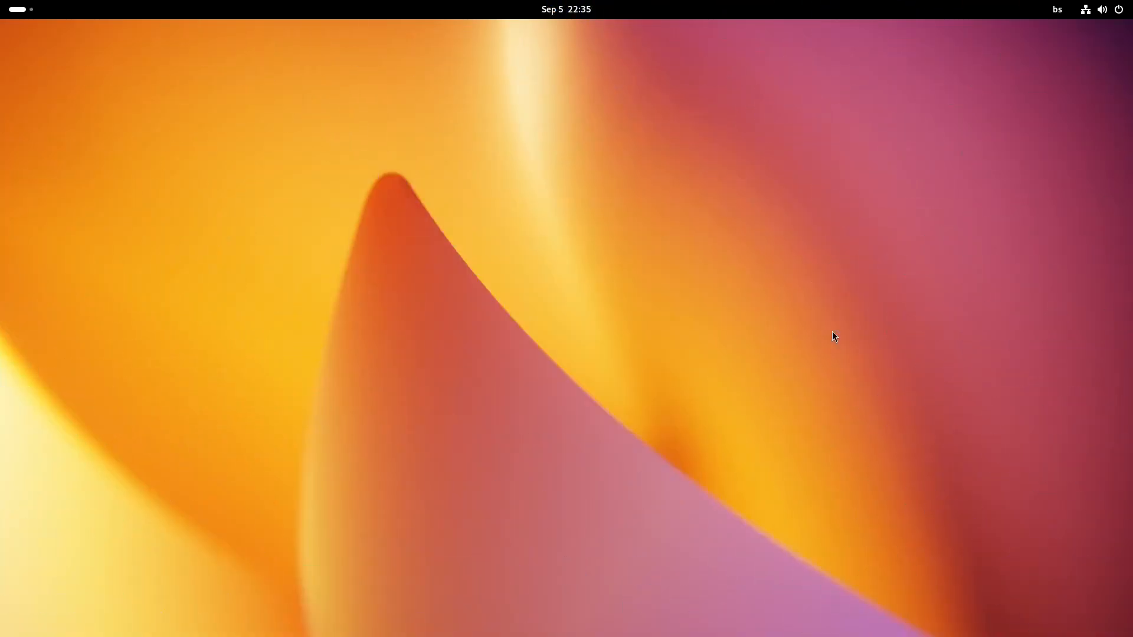
# Open Home in GNOME Files, then search 'appear' in the overview for Appearance settings.
pyautogui.click(18, 10)
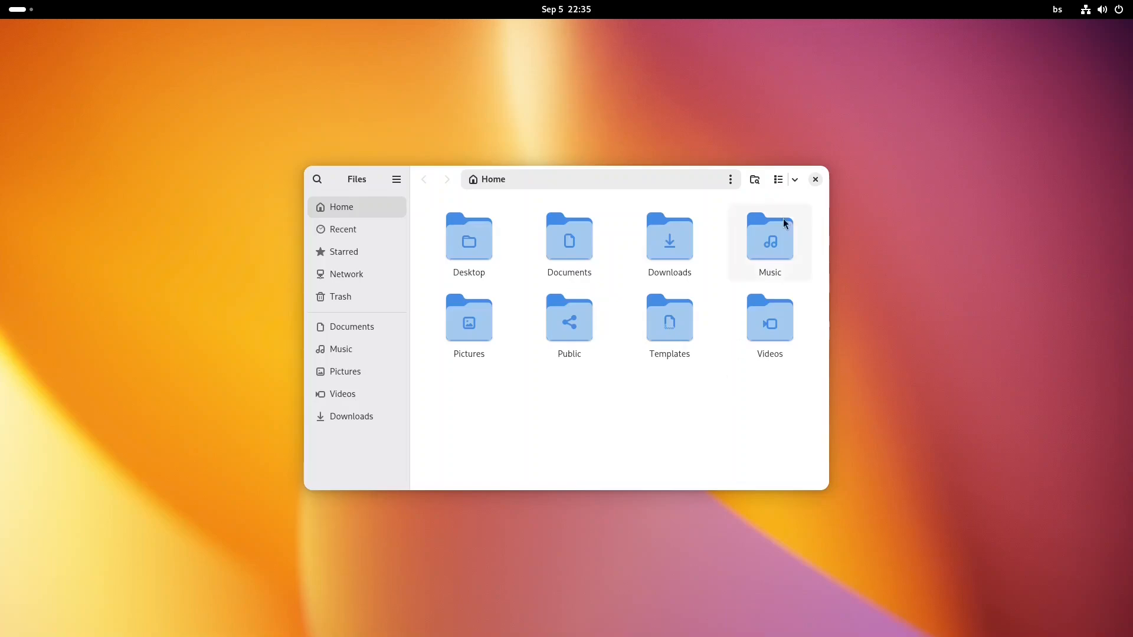
pyautogui.press('Super')
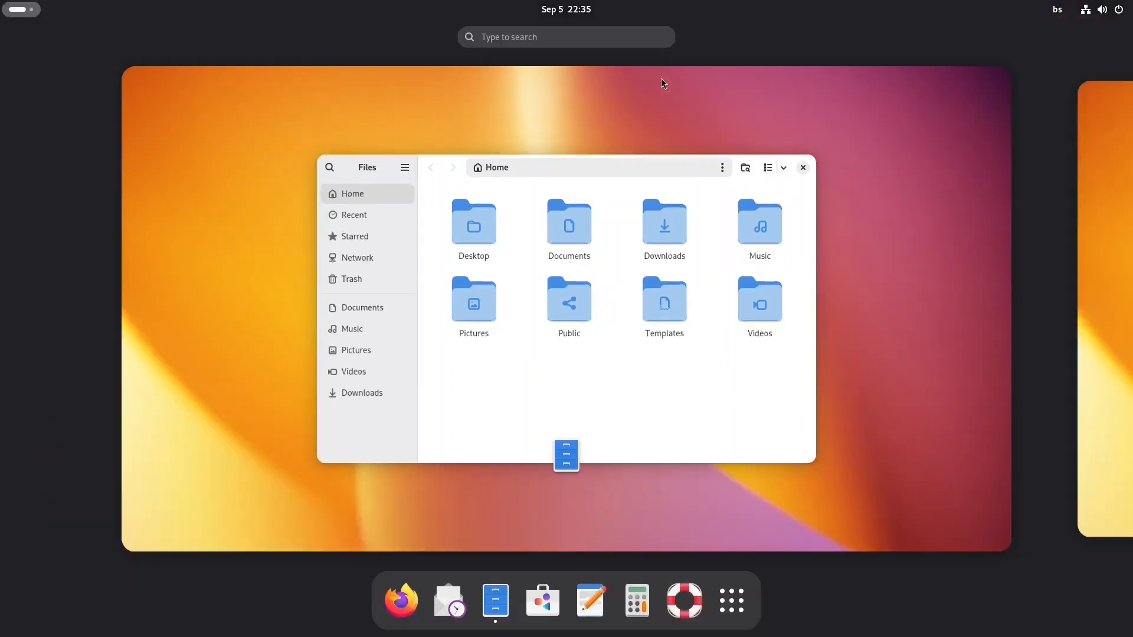
pyautogui.write('appear')
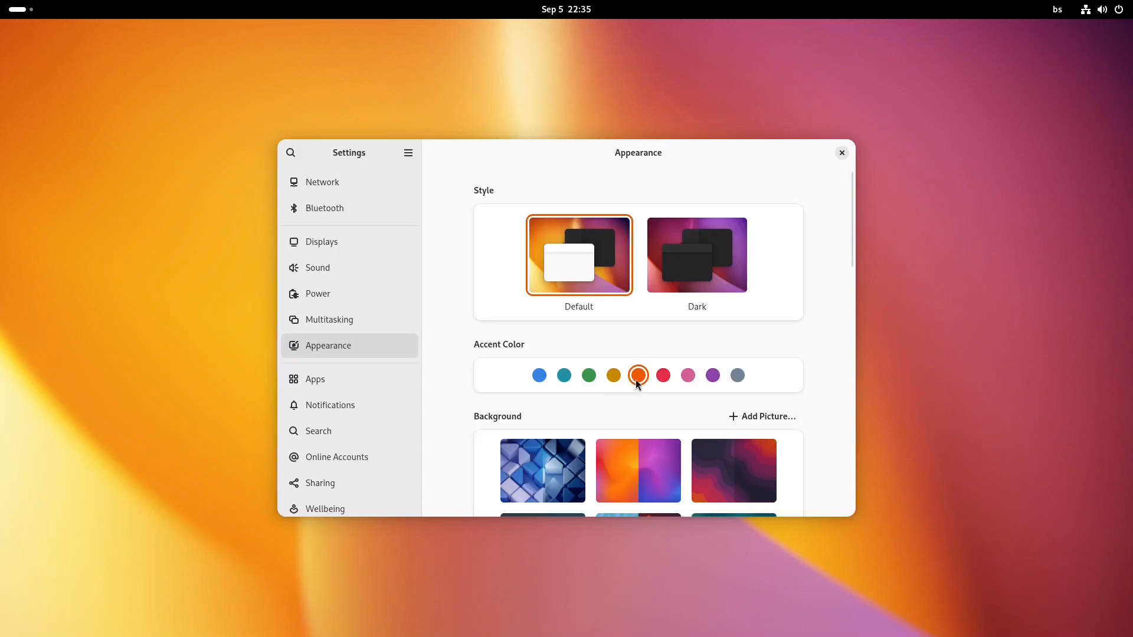
pyautogui.moveTo(837, 318)
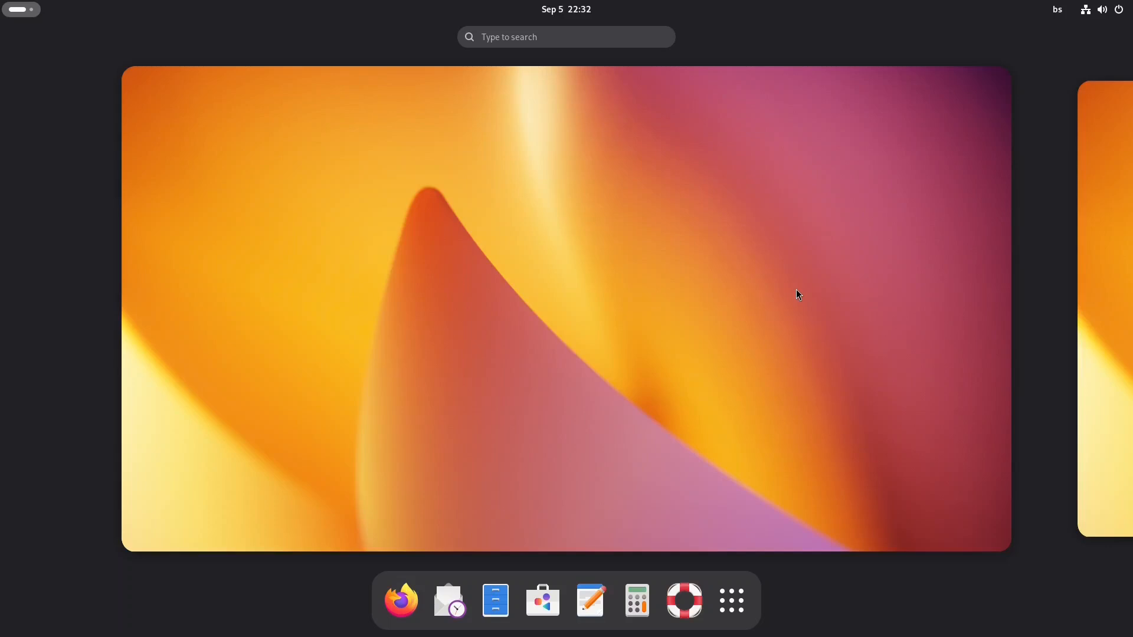
# Launch Firefox from the dash in the Activities overview.
pyautogui.click(732, 600)
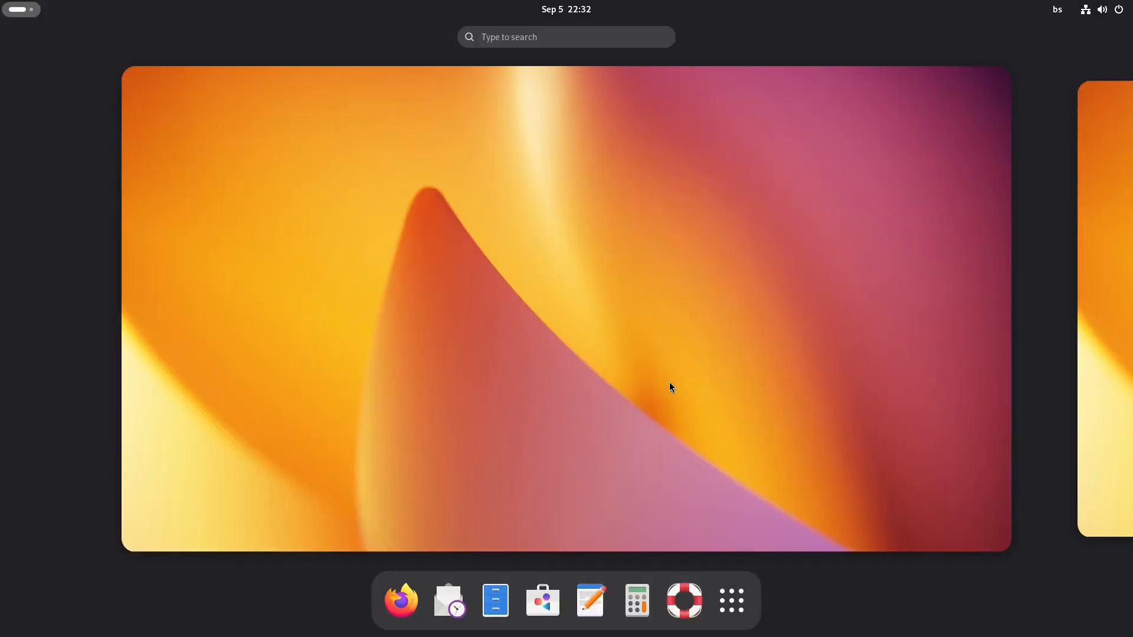
pyautogui.moveTo(661, 390)
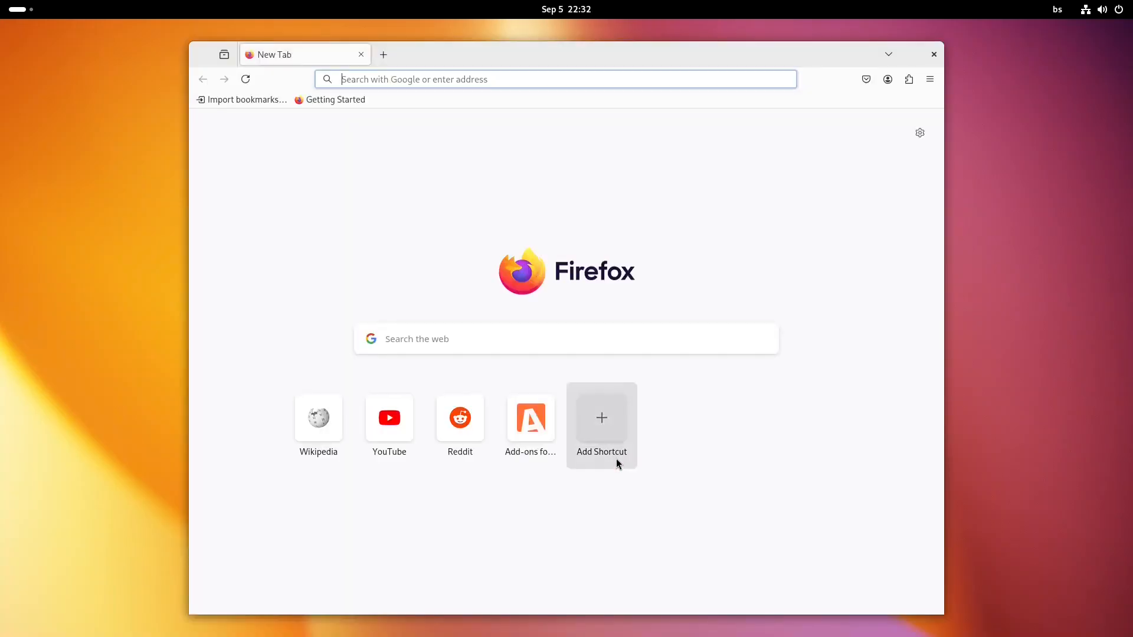
pyautogui.moveTo(773, 213)
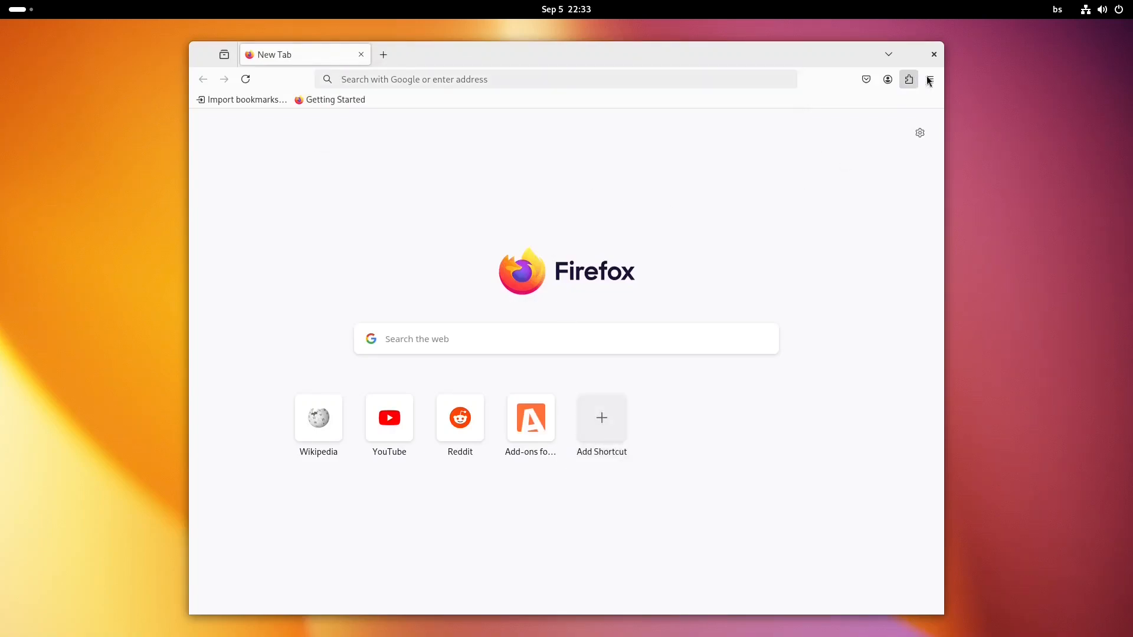
# Show About Firefox via Help, revealing version 128.14.0esr Extended Support Release.
pyautogui.click(929, 79)
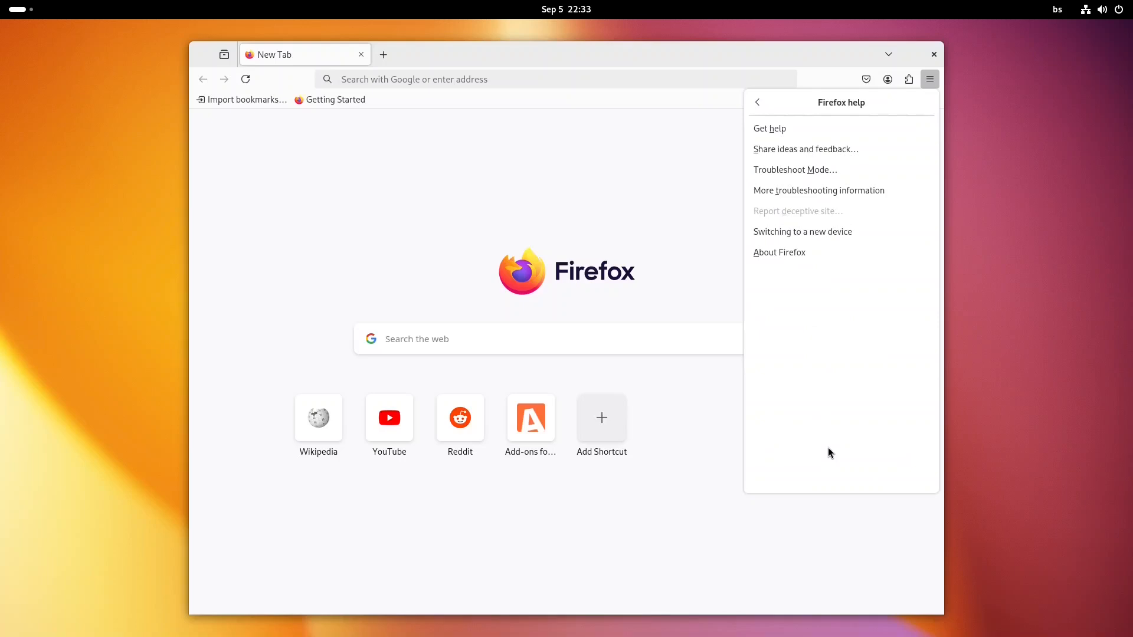
pyautogui.click(779, 251)
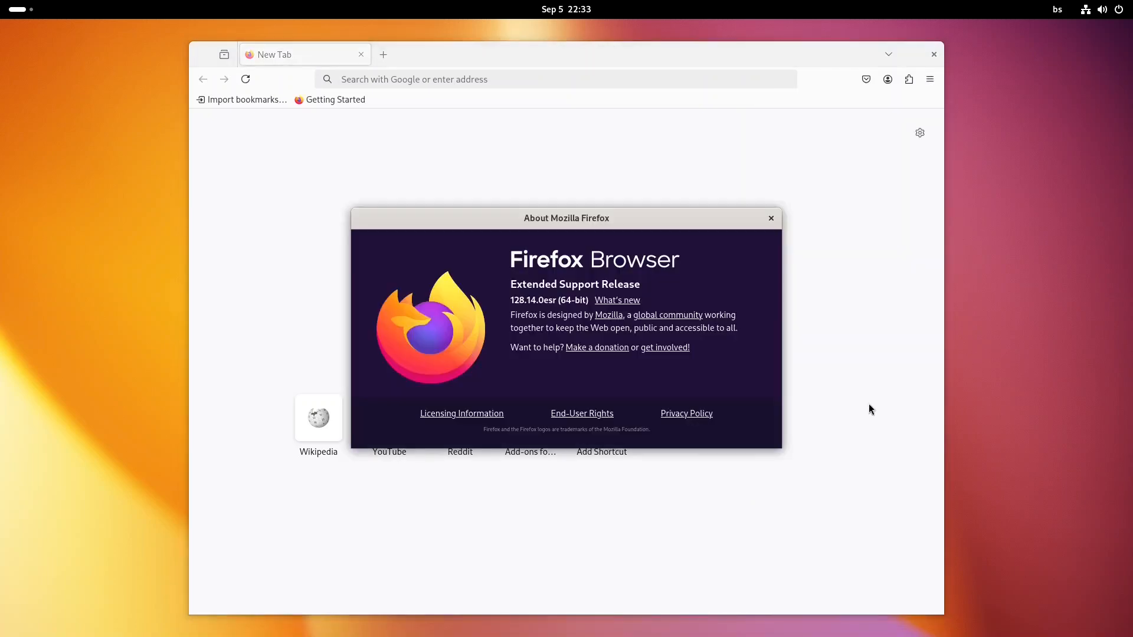